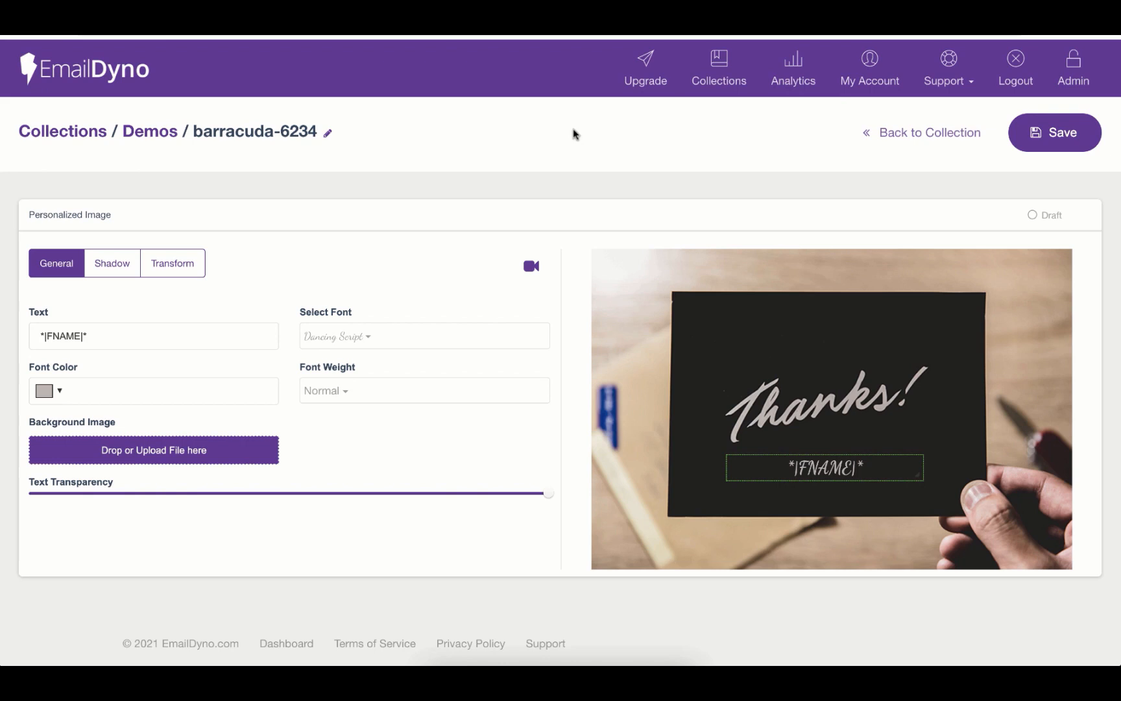
mouse_move(477, 315)
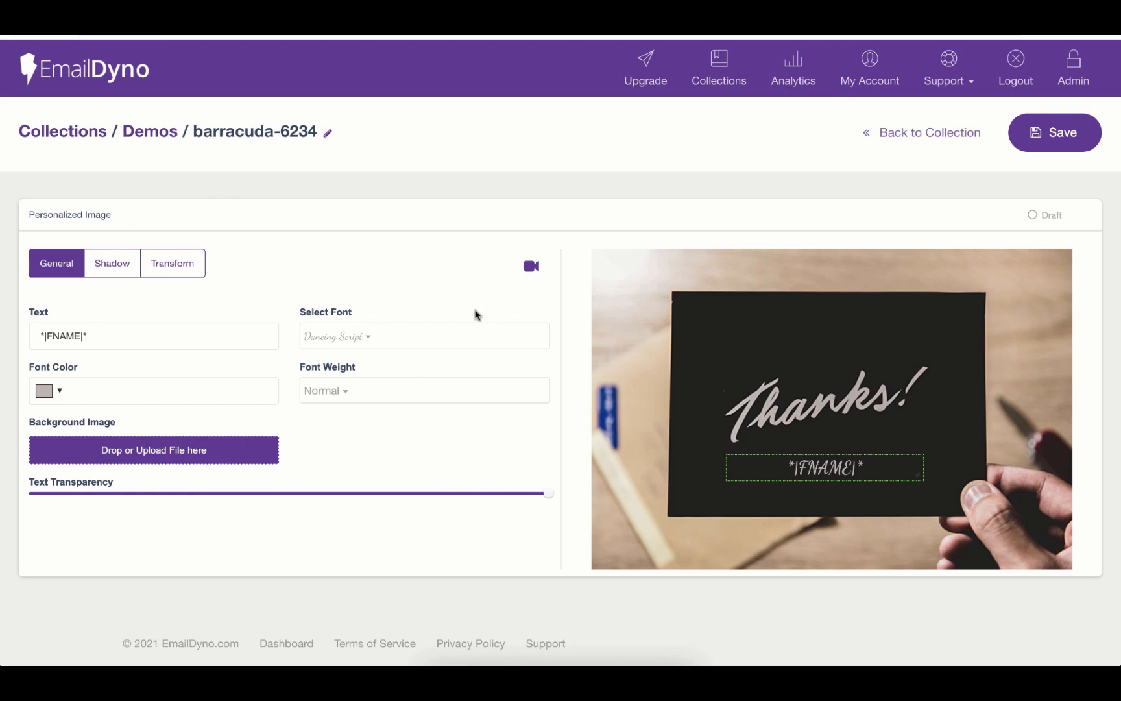
mouse_move(816, 316)
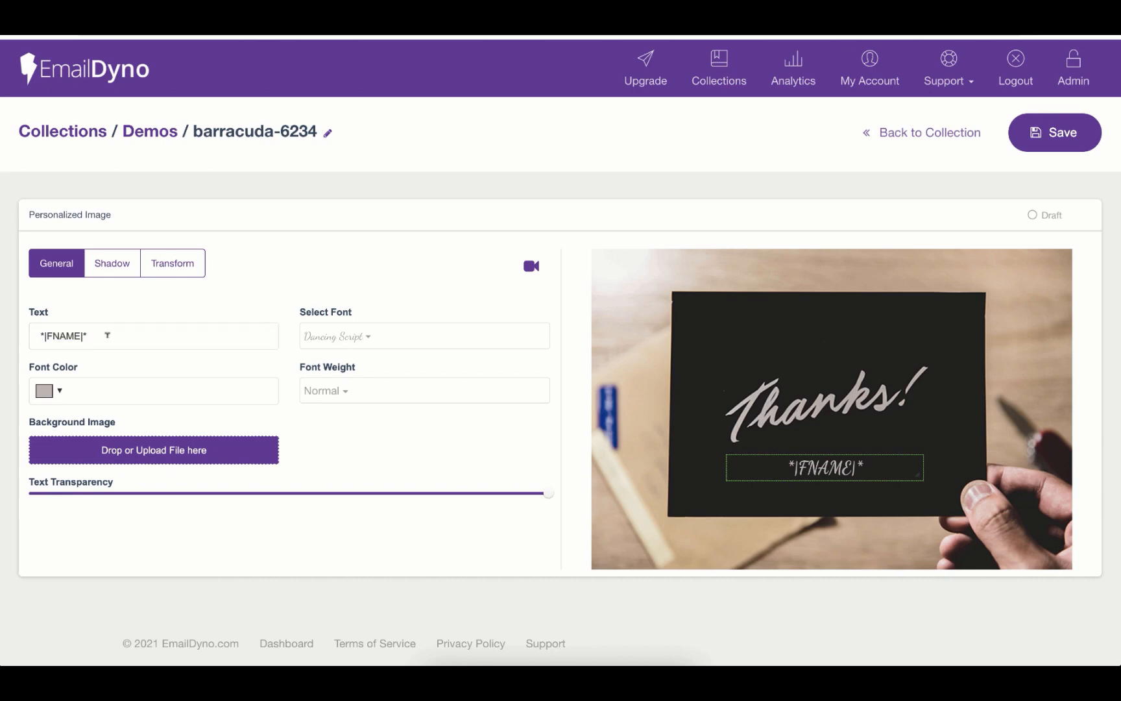
Step: Select the *|FNAME|* text in the Text field to reach its font weight options
left_click(153, 336)
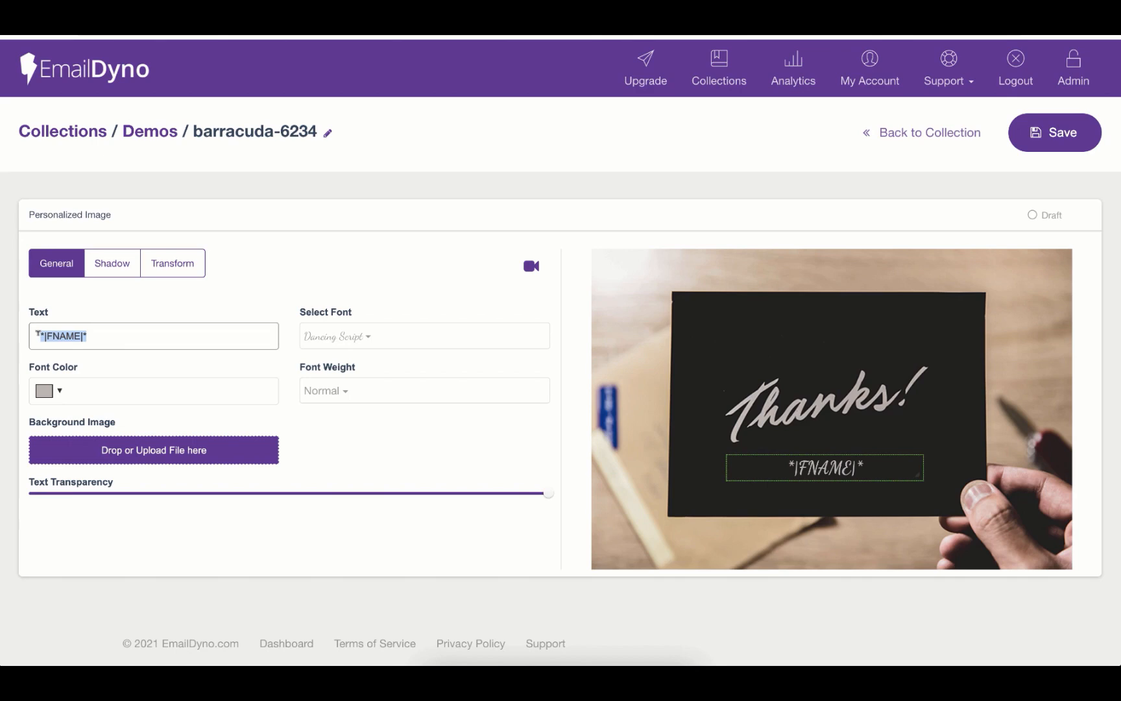
mouse_move(115, 316)
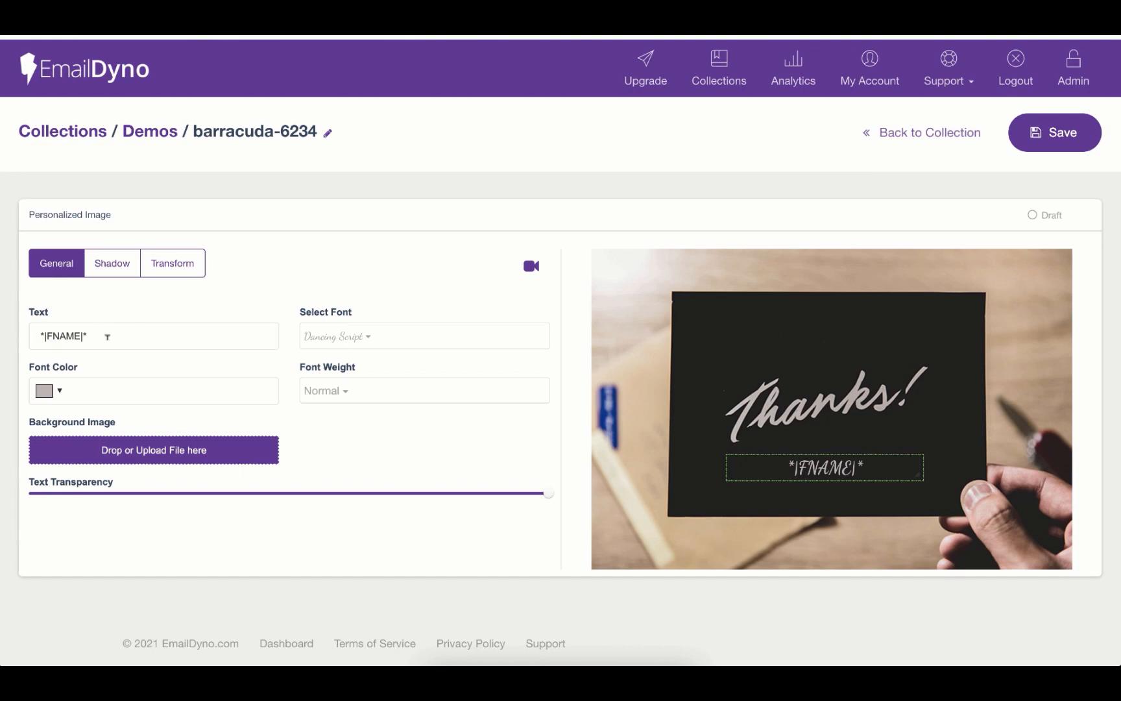
left_click(153, 336)
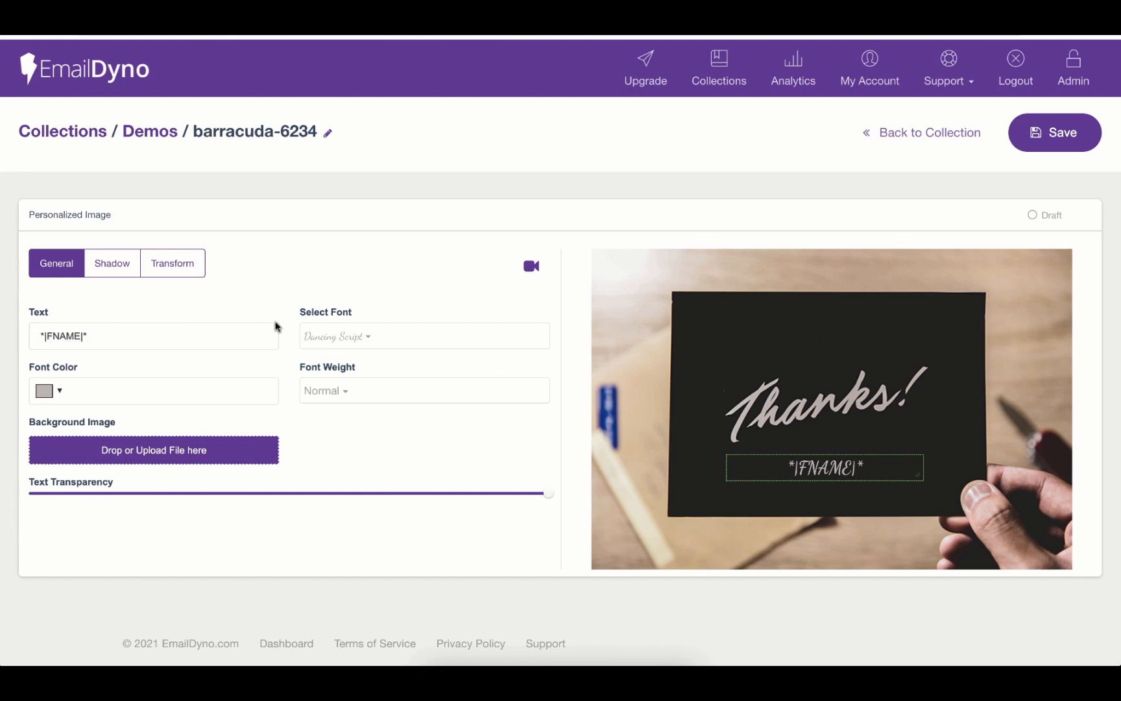
mouse_move(360, 344)
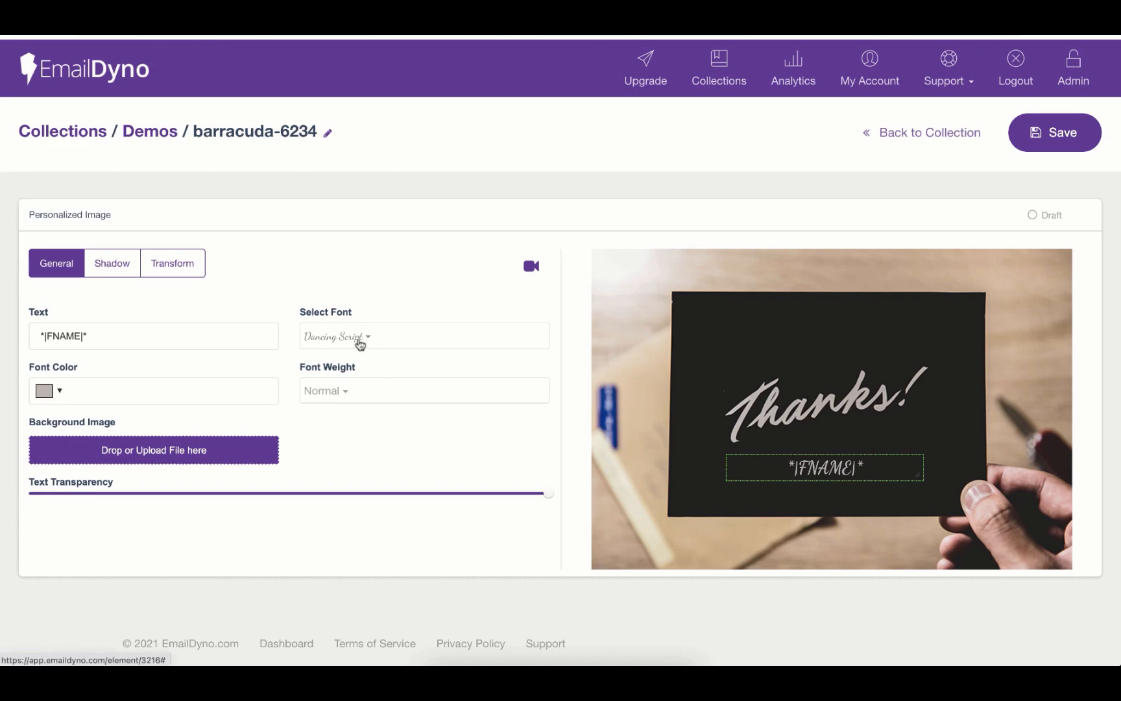
mouse_move(356, 398)
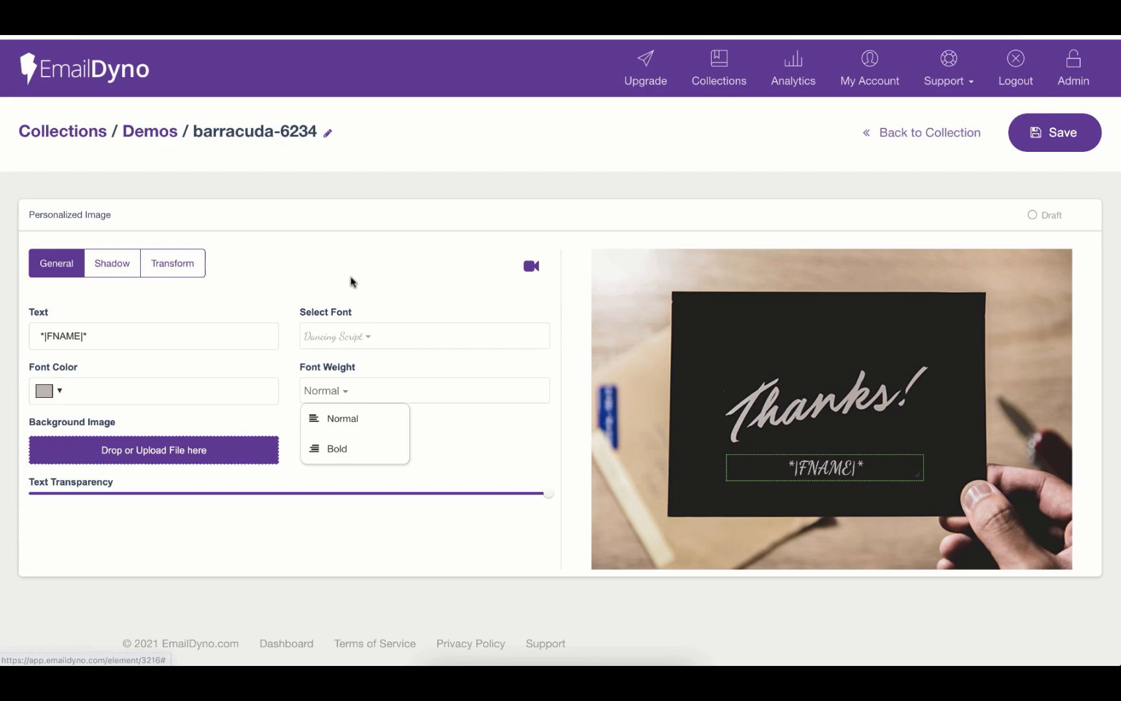
left_click(44, 390)
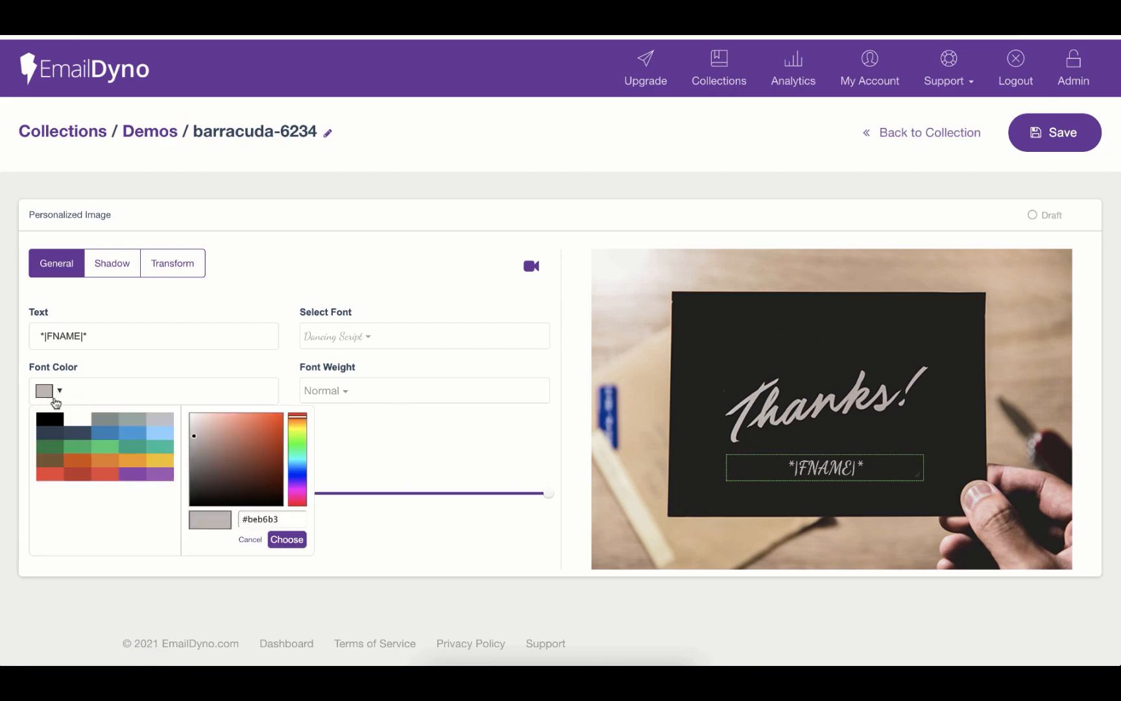
left_click(250, 540)
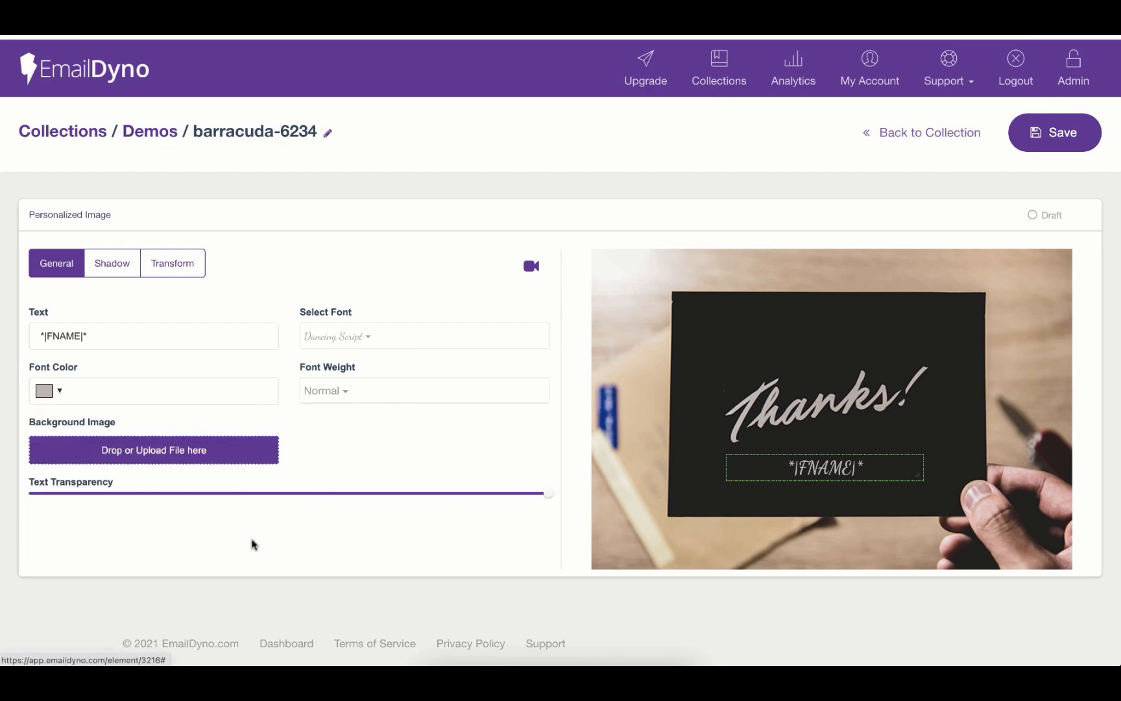
mouse_move(838, 294)
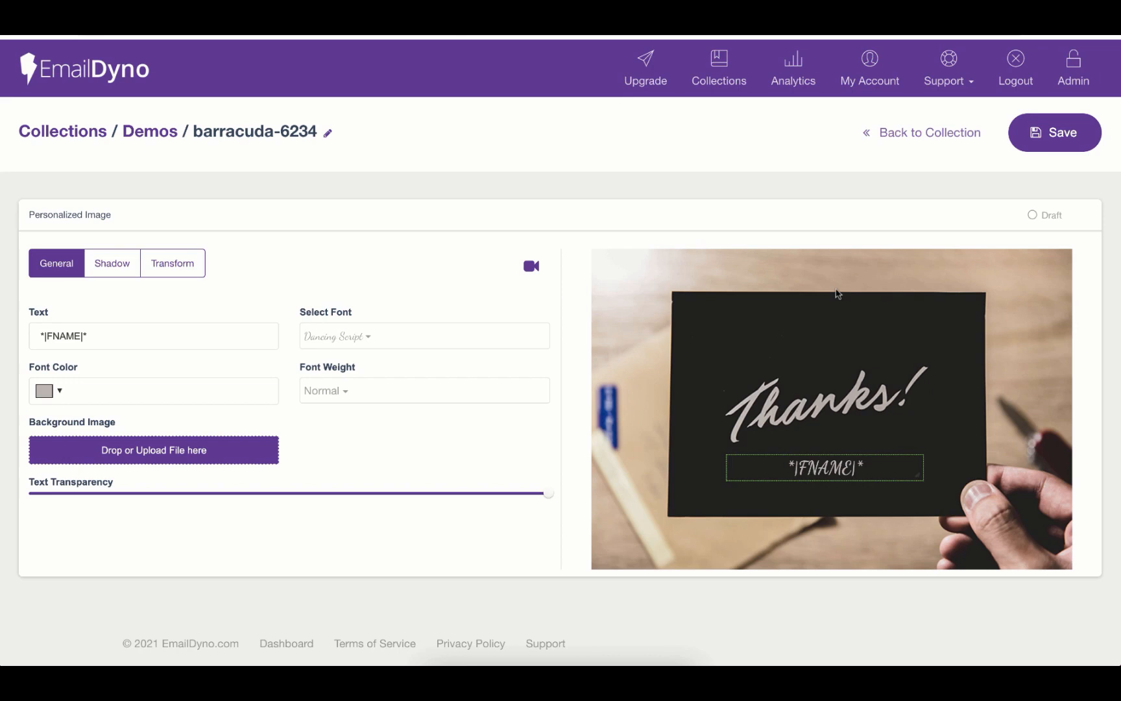
mouse_move(533, 423)
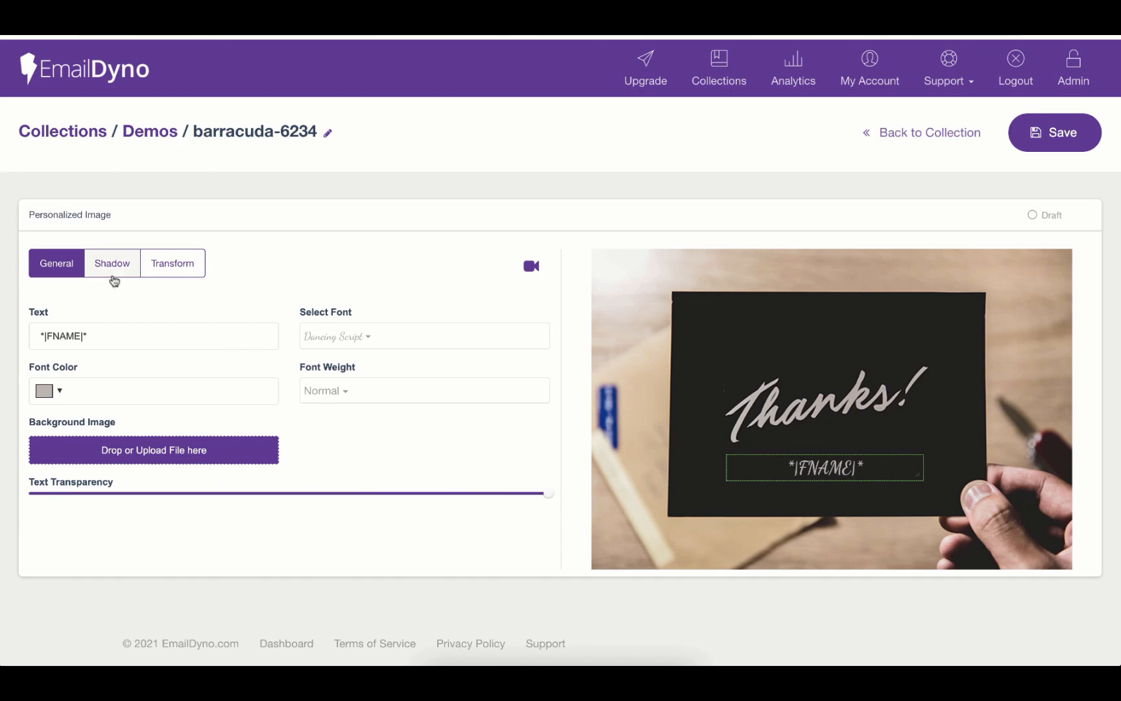
Step: Give the name text a white shadow colour, keeping horizontal offset at 0
left_click(111, 262)
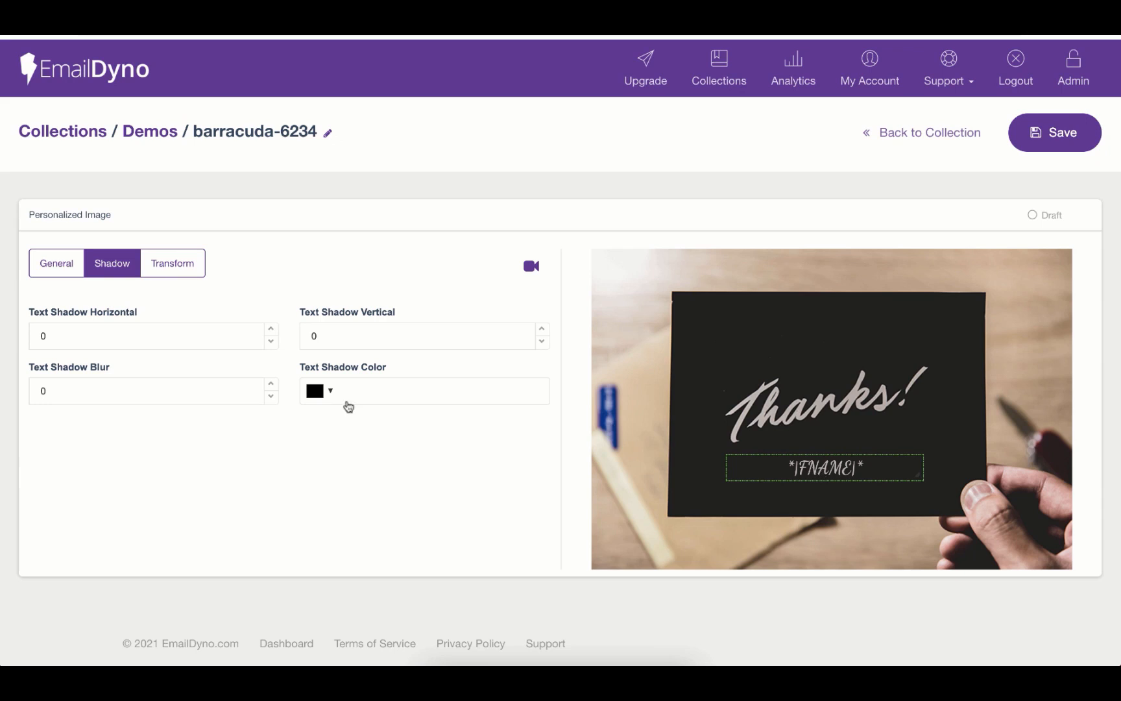
left_click(321, 391)
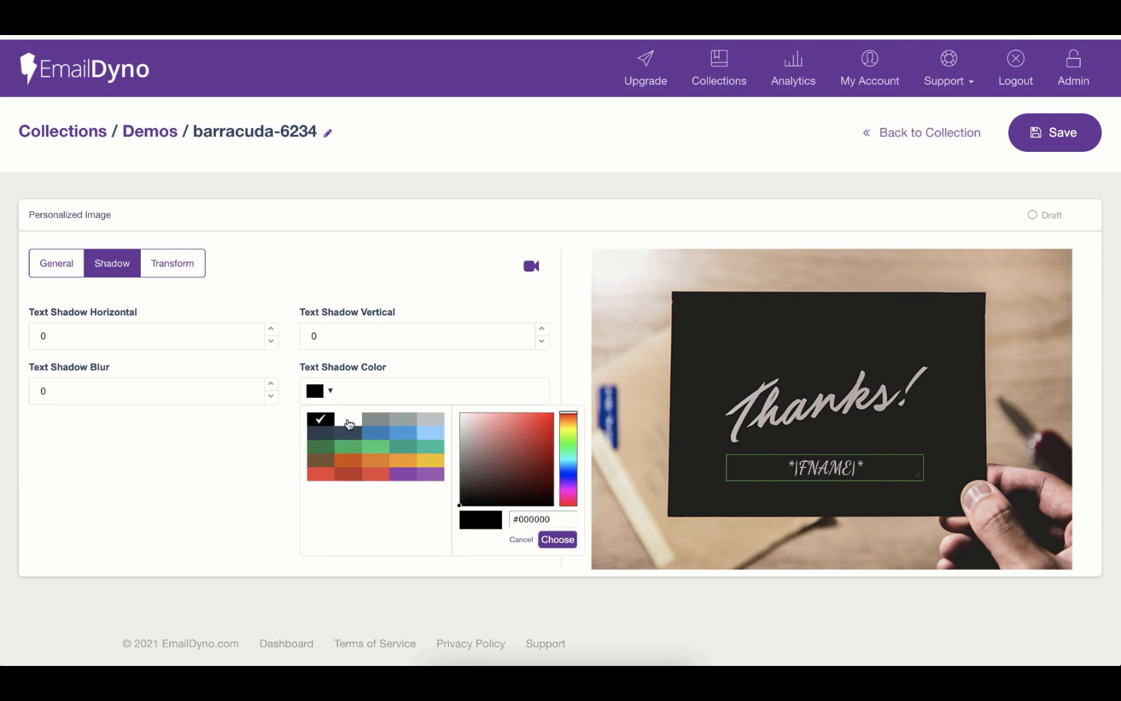
left_click(557, 539)
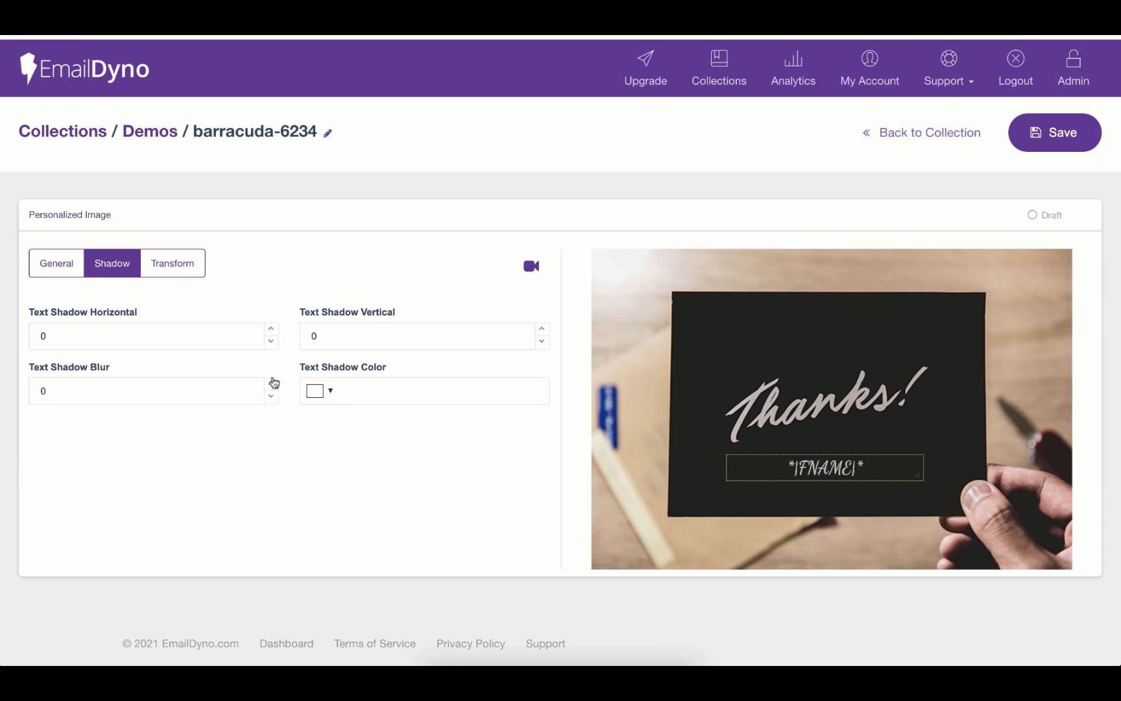
left_click(270, 330)
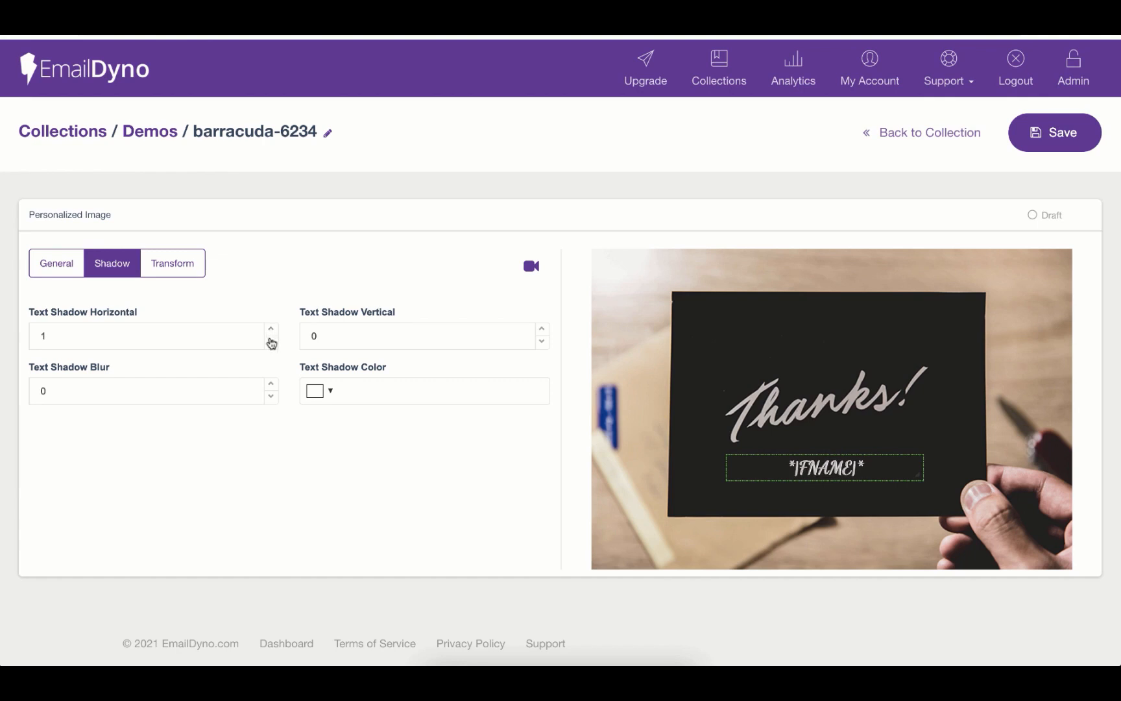
left_click(270, 341)
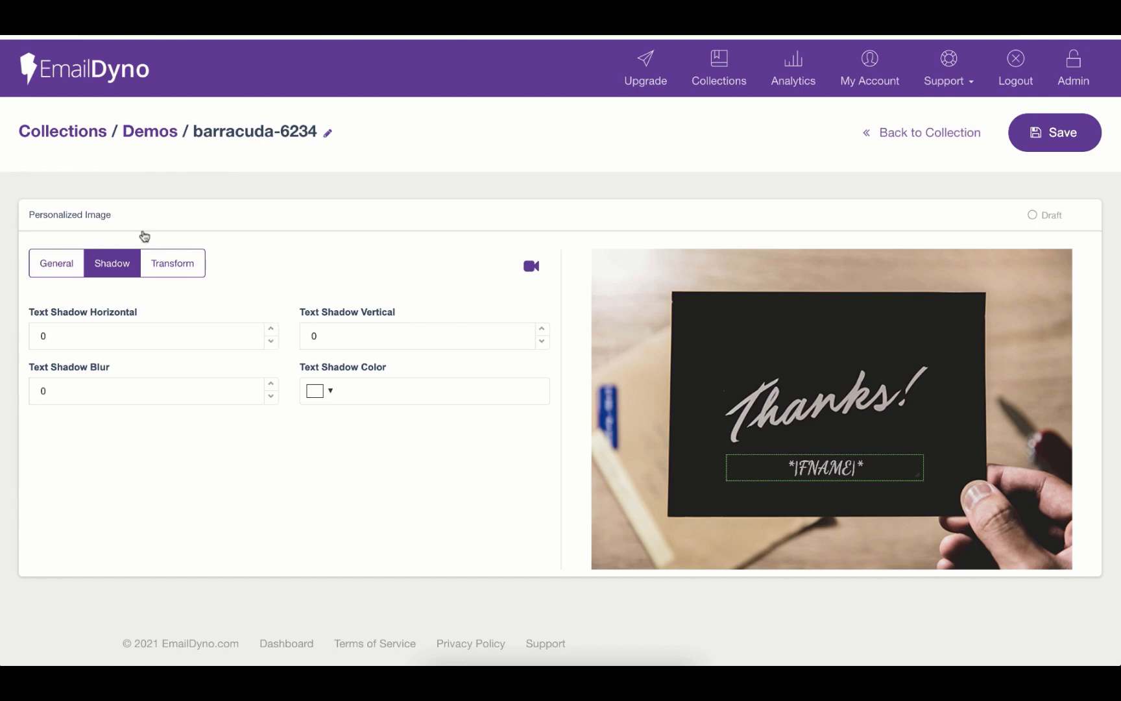
Step: Test the vertical skew of the name text, then return to the shadow settings
left_click(171, 264)
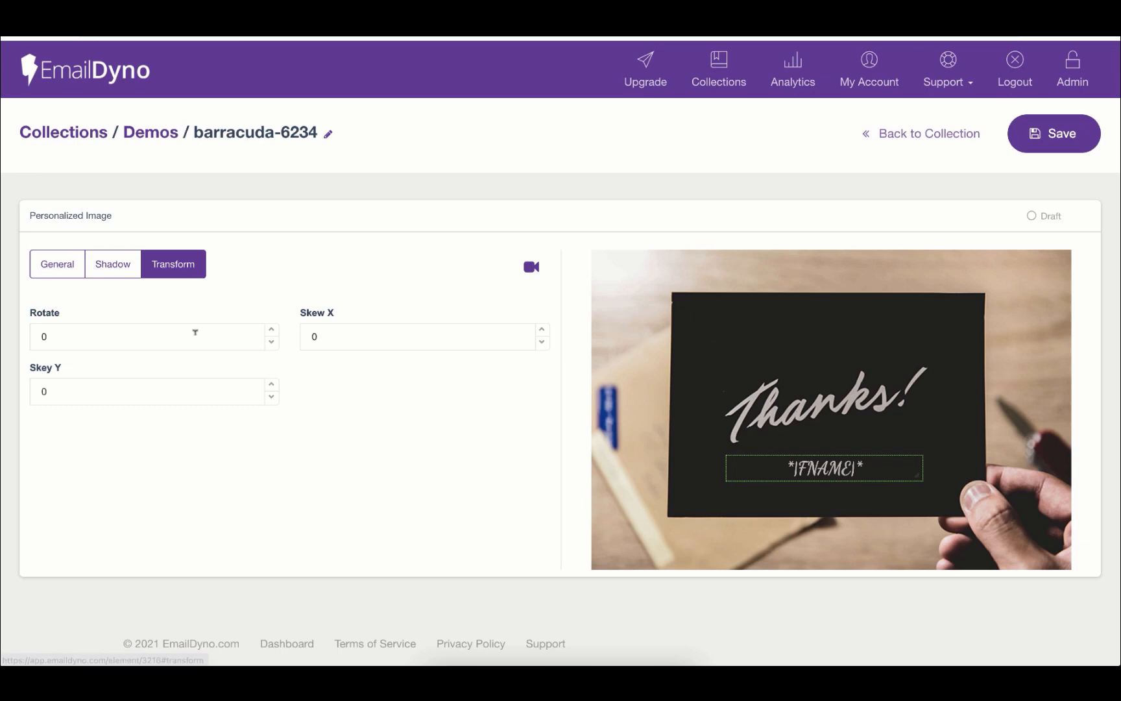
mouse_move(255, 299)
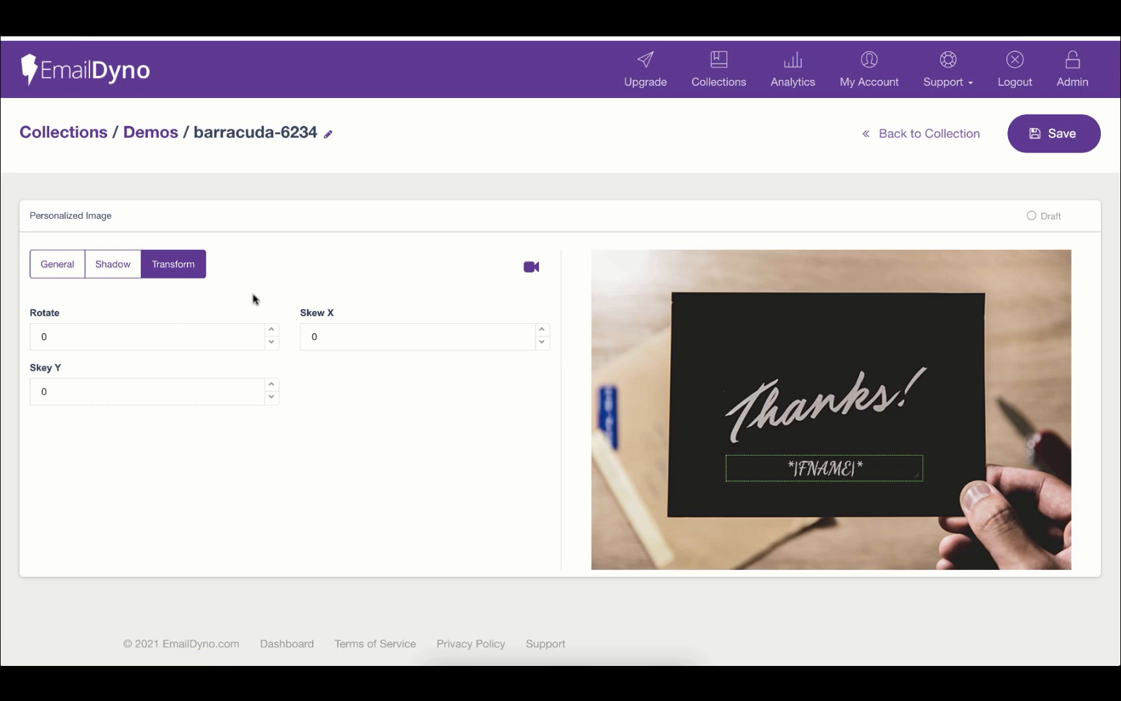
mouse_move(272, 333)
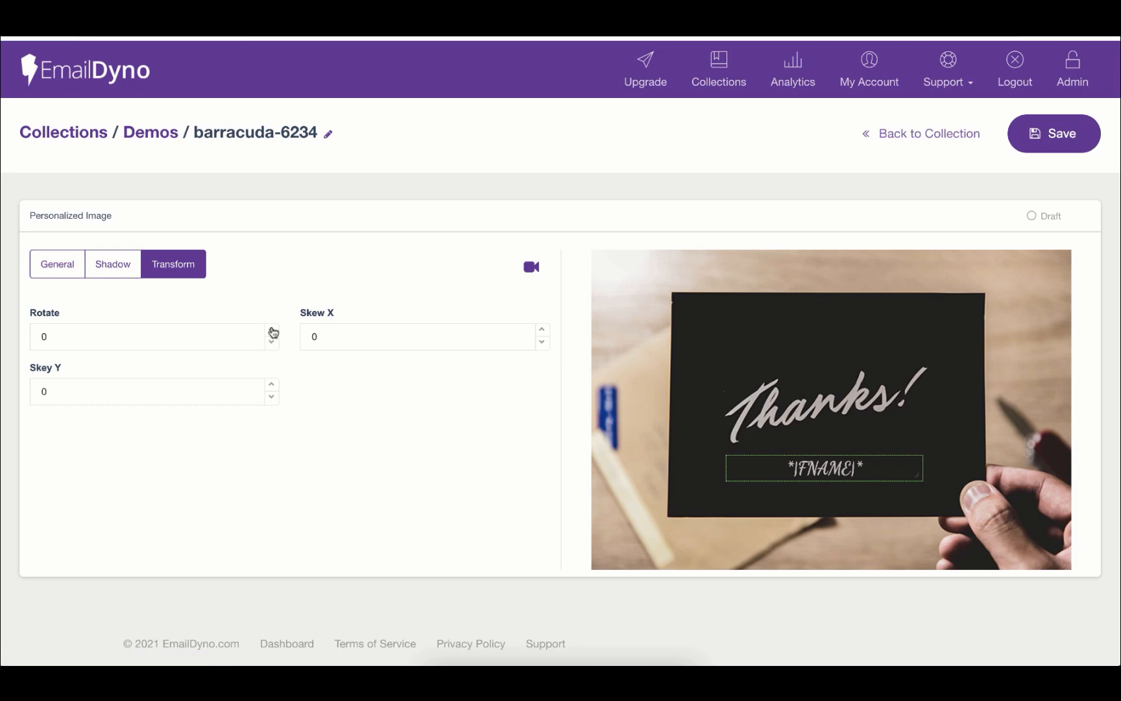
mouse_move(539, 334)
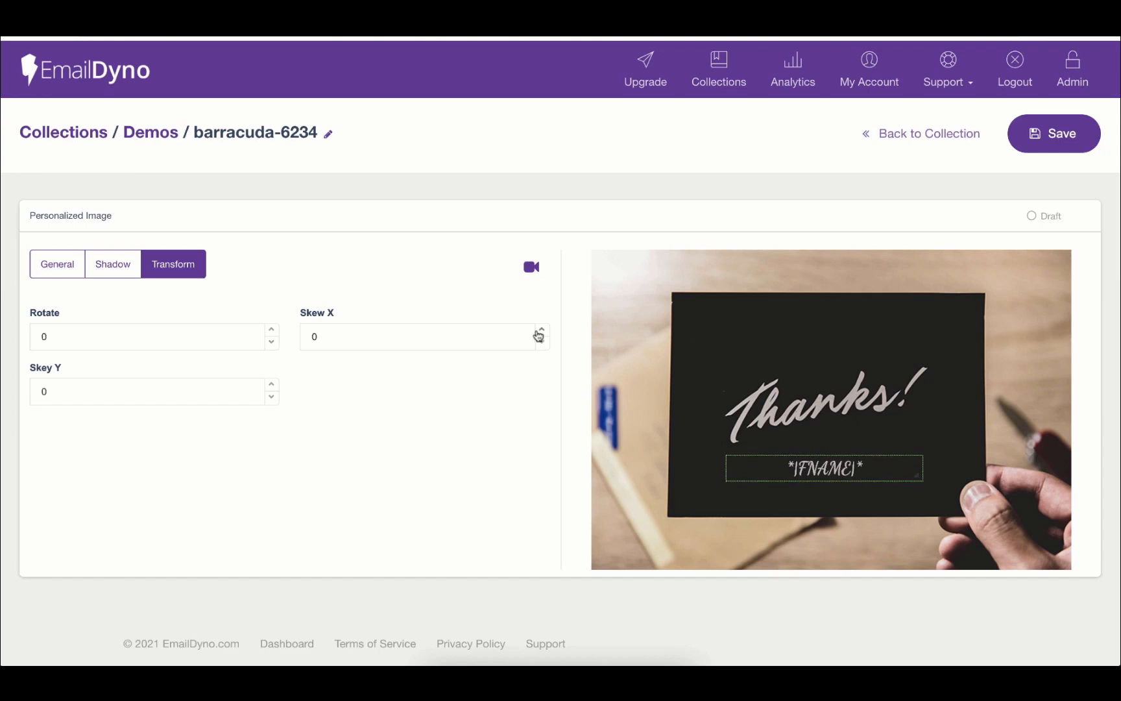
left_click(542, 331)
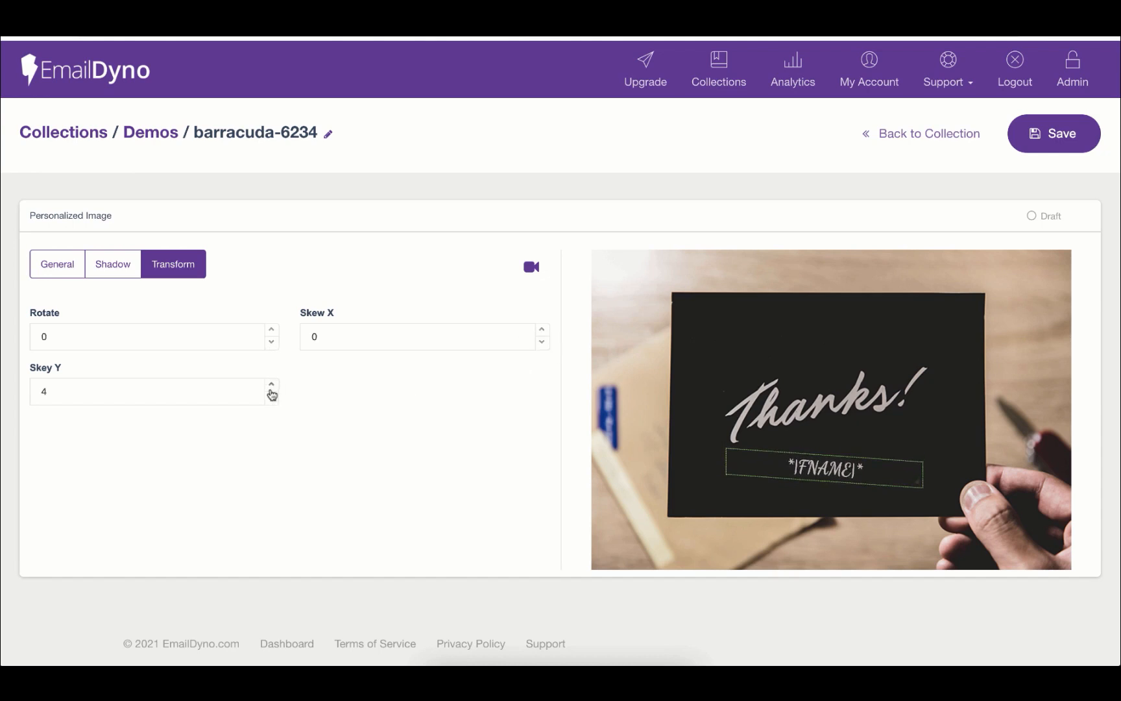
left_click(271, 396)
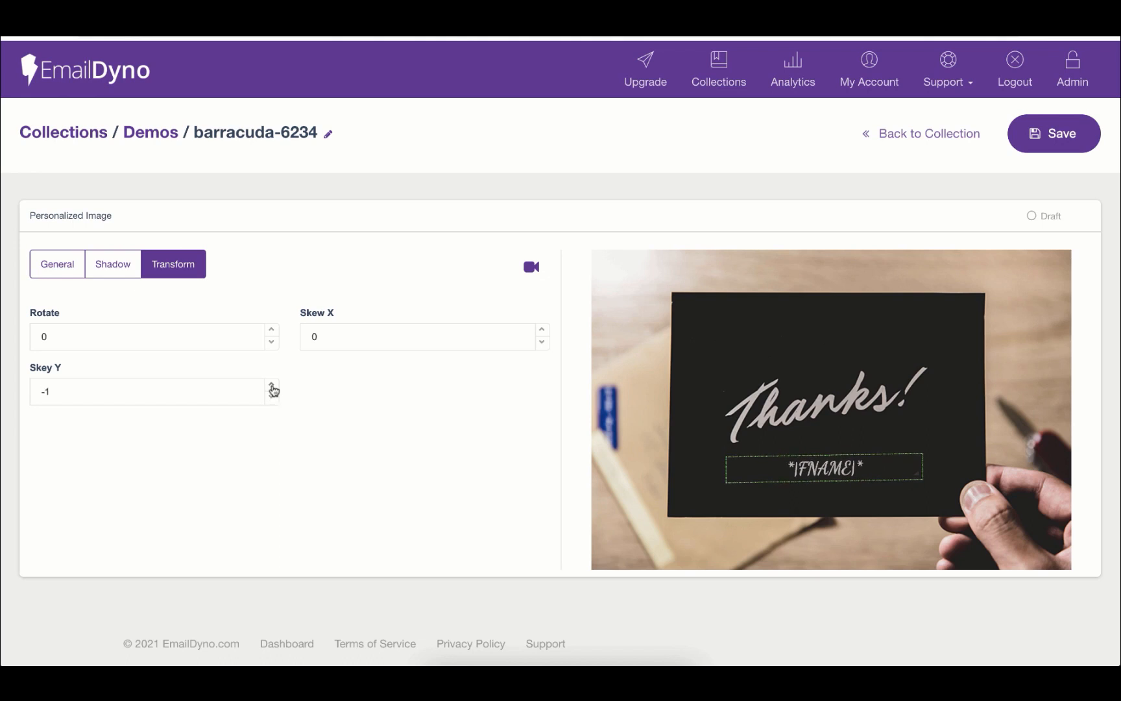
left_click(111, 264)
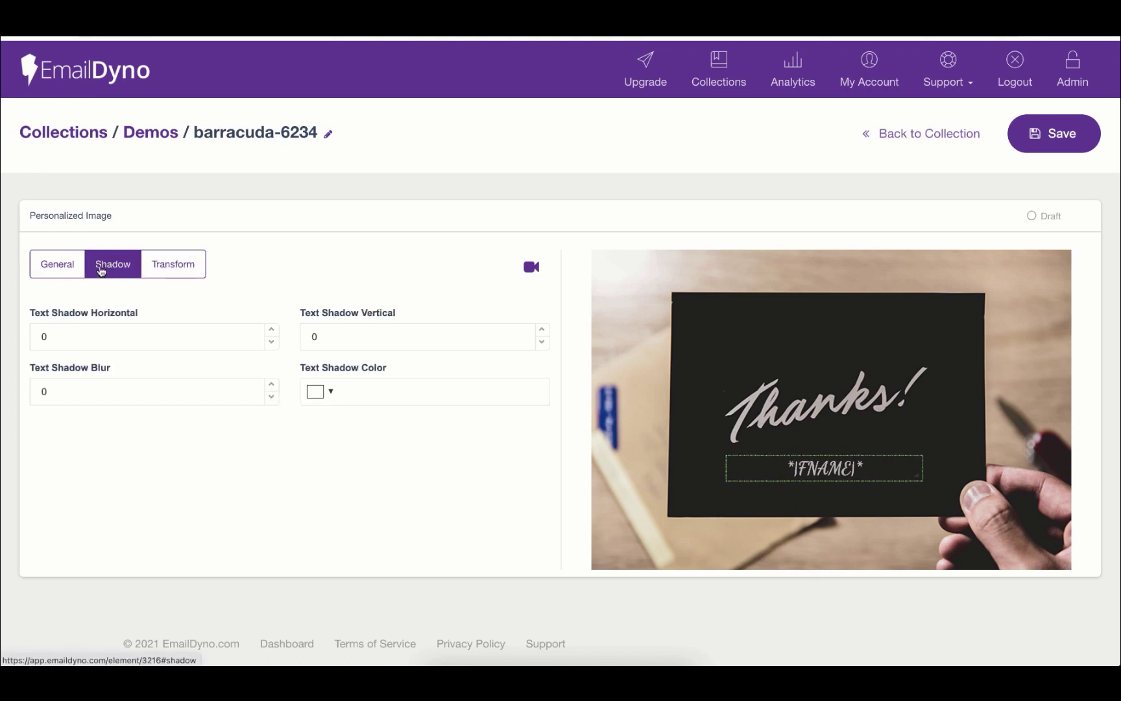
Step: From the General tab, view the personalized image's embed code, then cancel
left_click(57, 264)
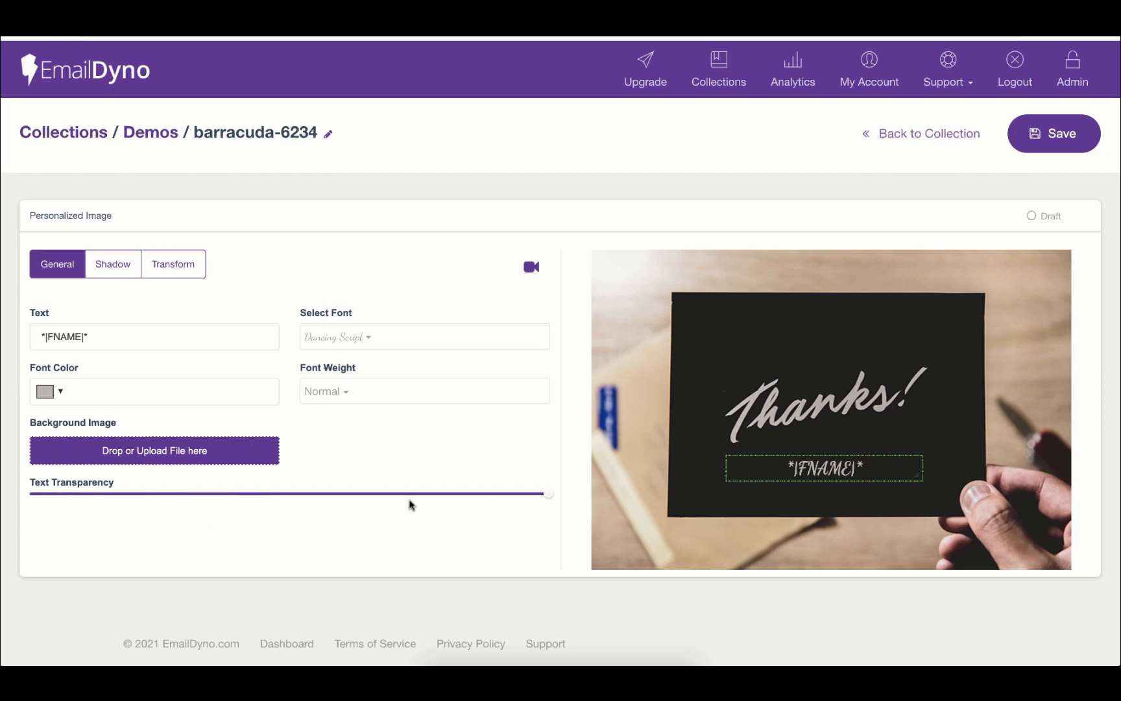
mouse_move(654, 319)
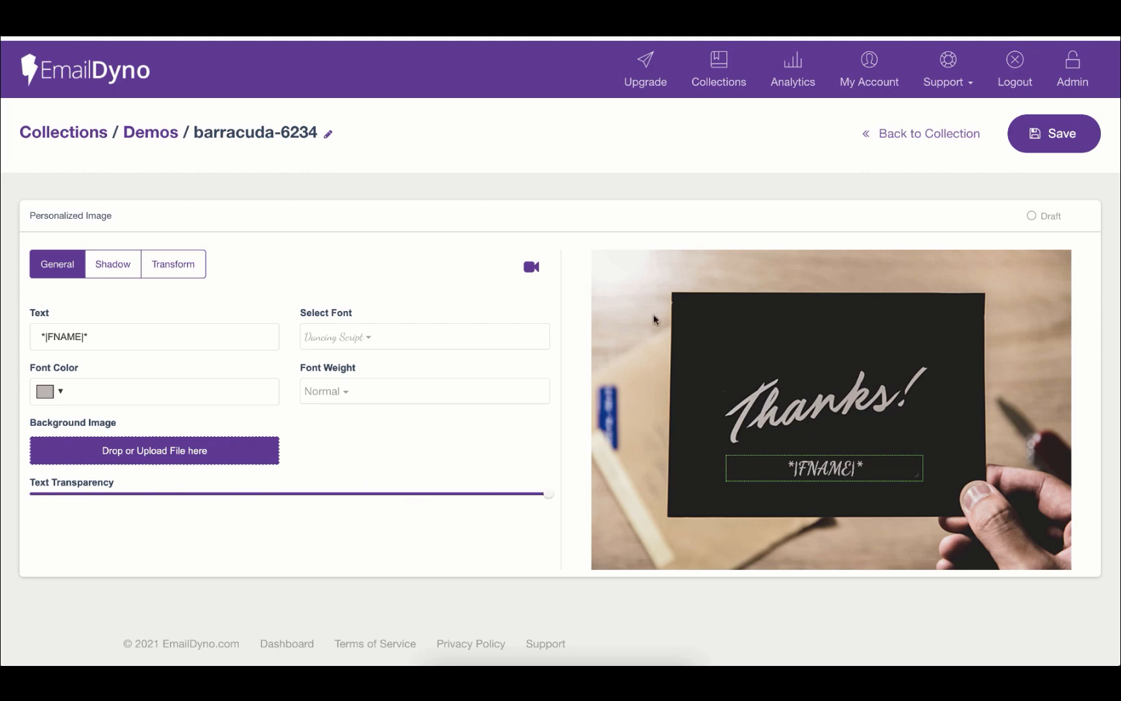
left_click(1060, 216)
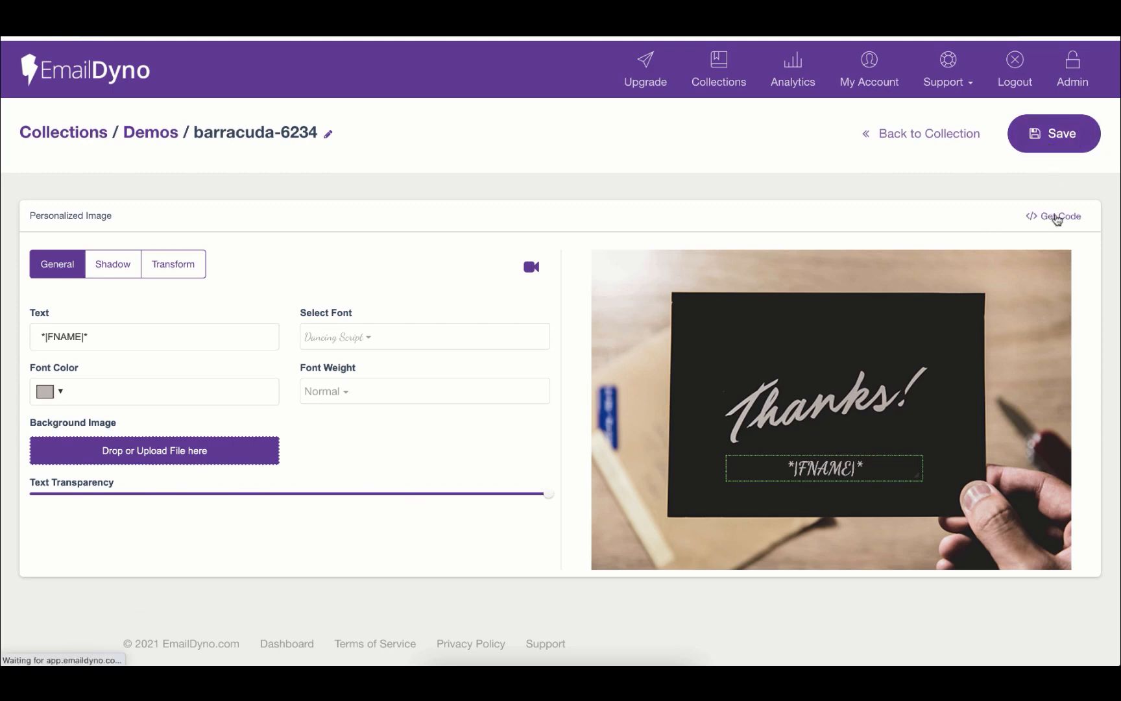
left_click(1058, 216)
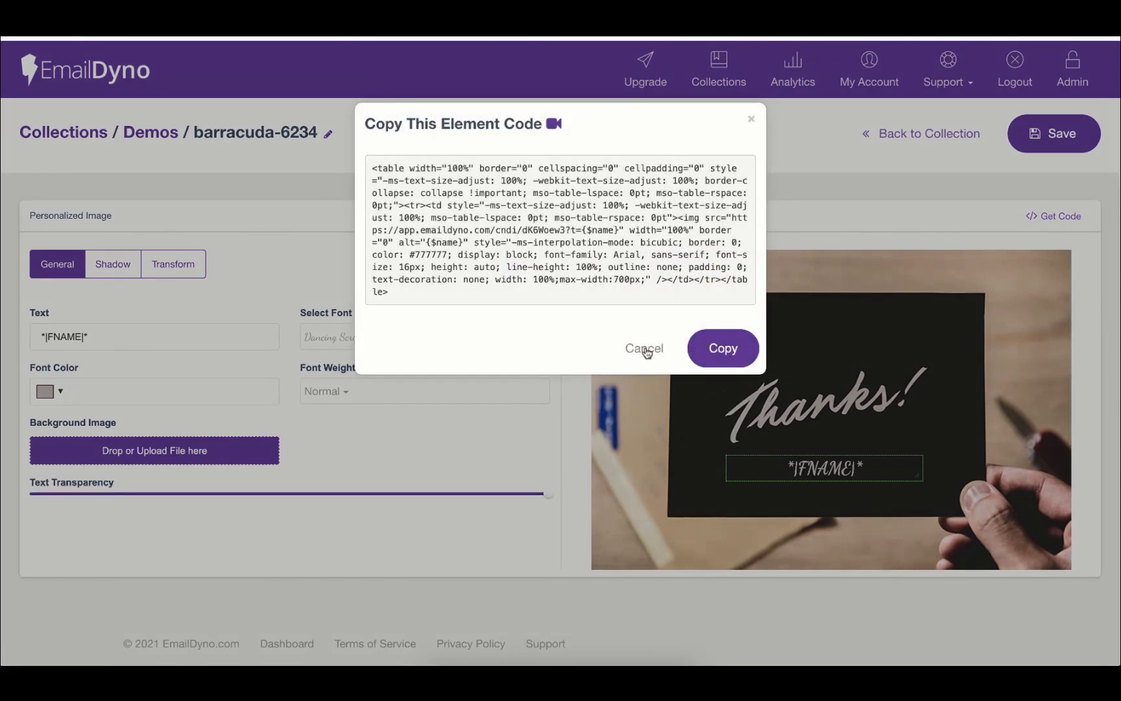
left_click(644, 349)
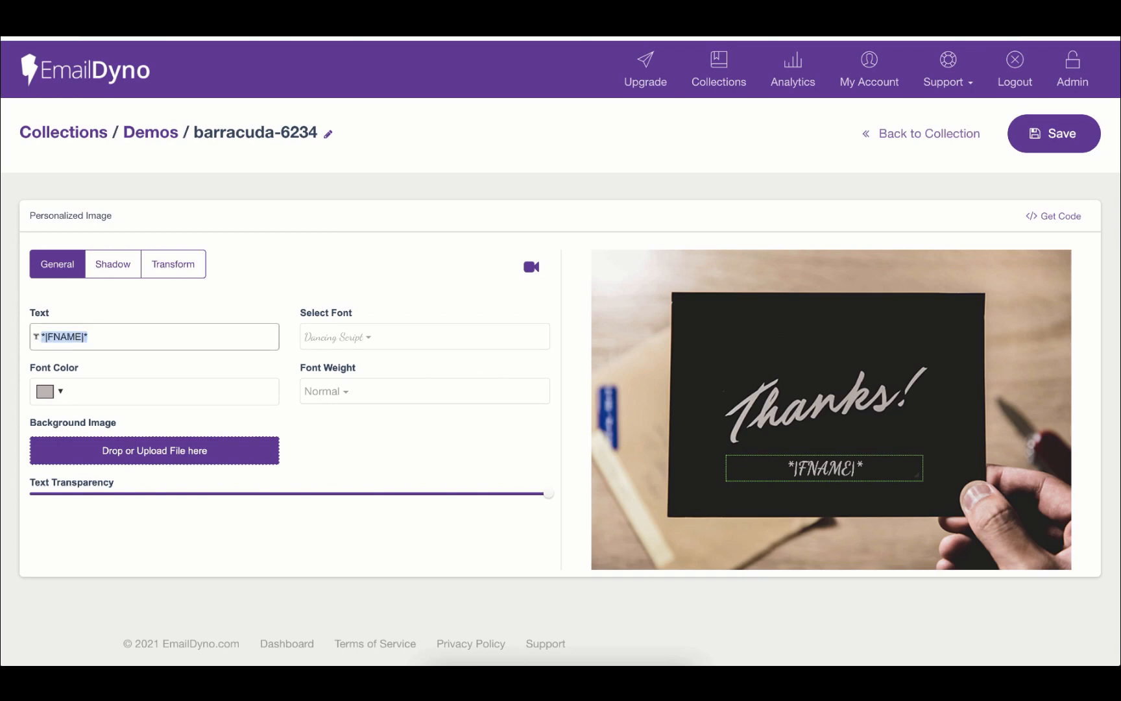
Step: Change the card's Text field to {$name}, removing the extra words
type("{$}")
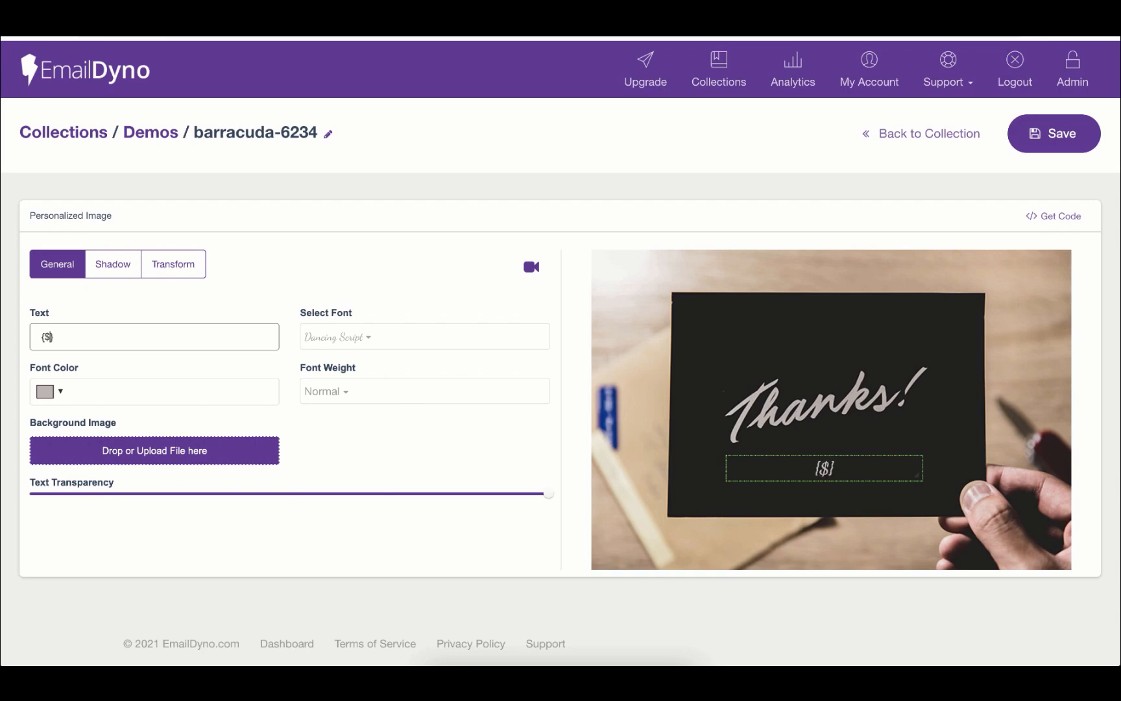
type("name")
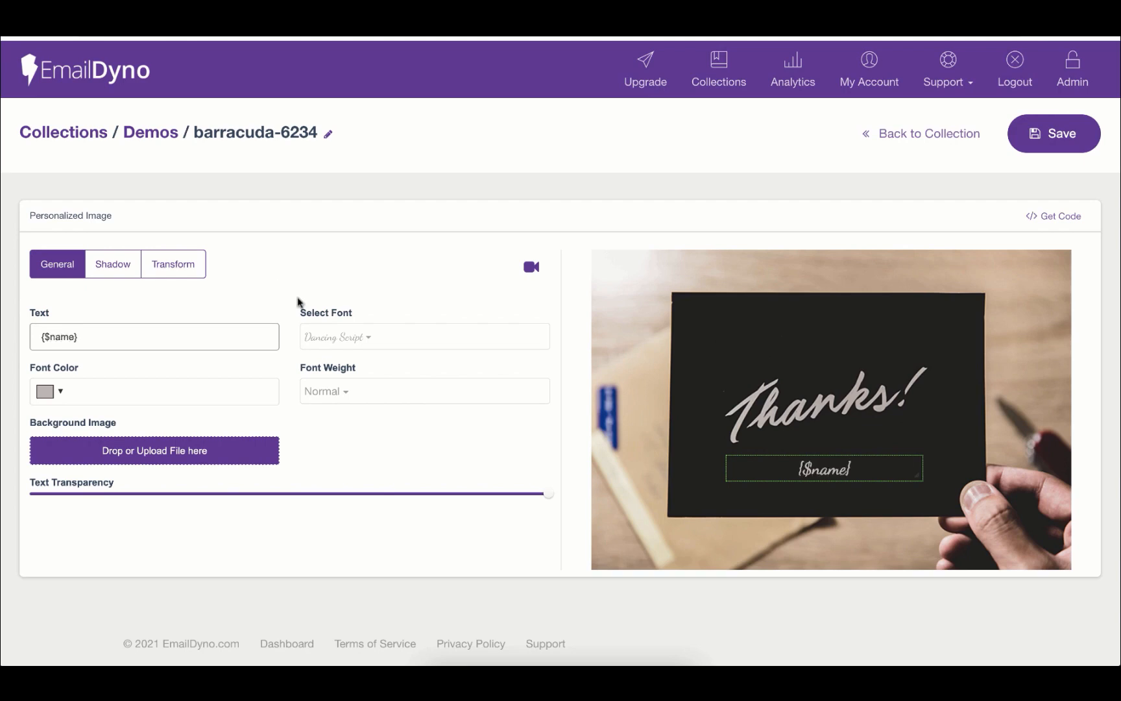
type("{$}")
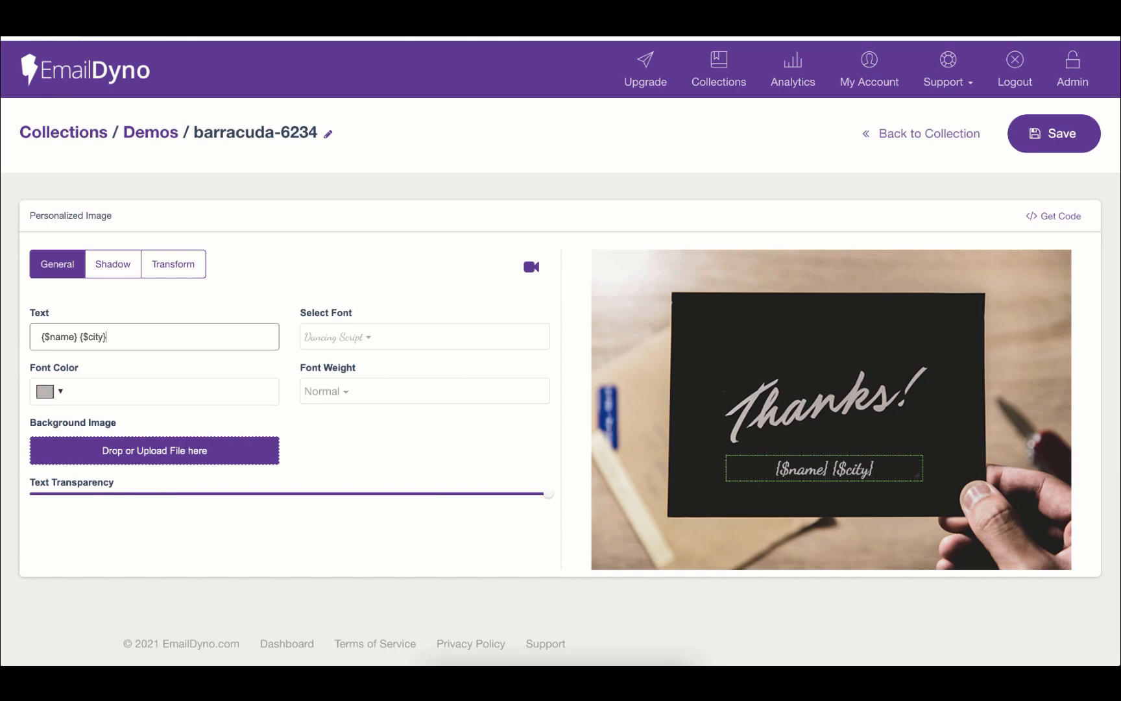
double_click(91, 336)
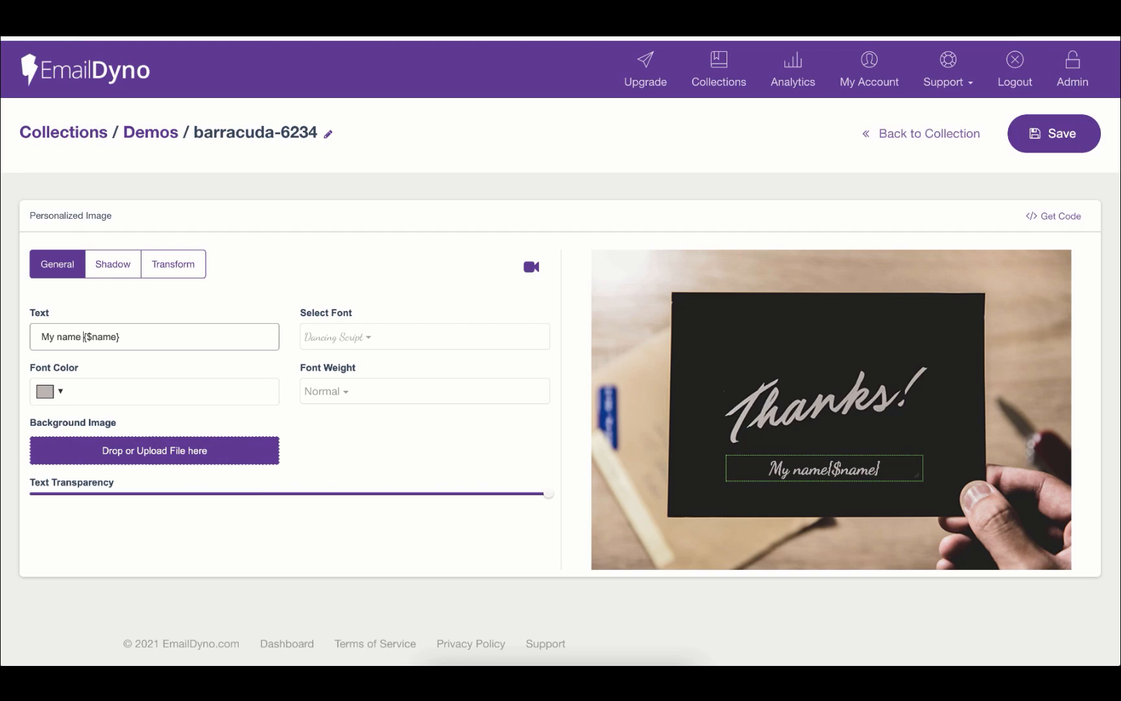
double_click(63, 336)
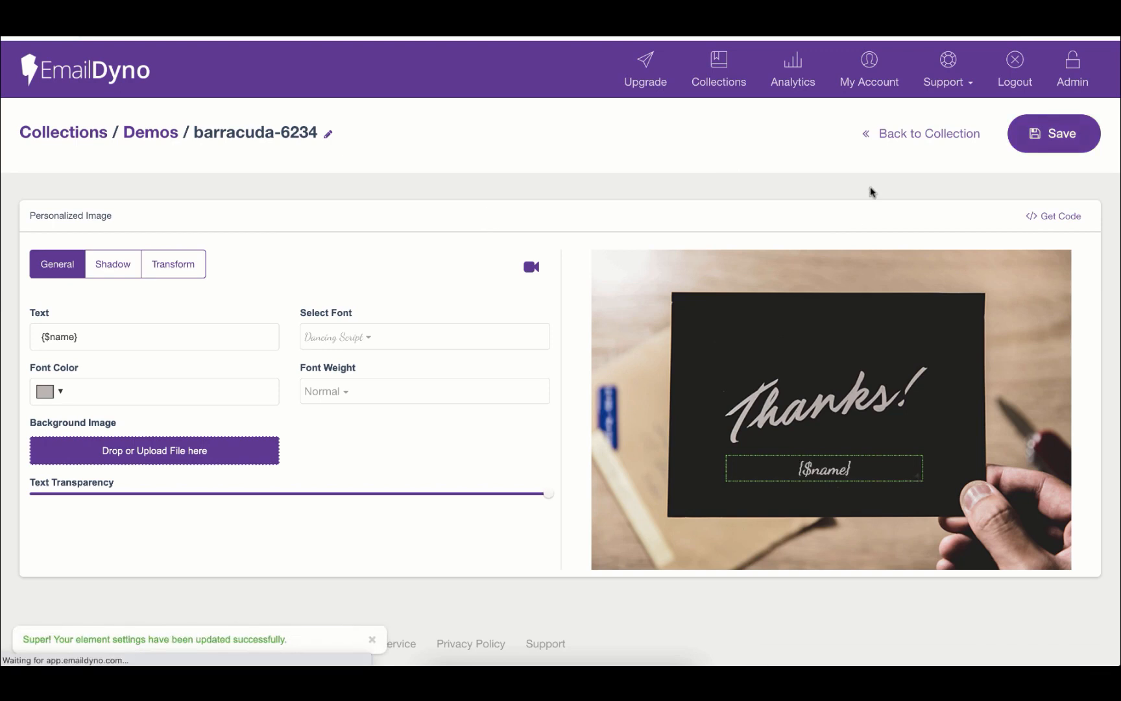
Step: Copy the updated personalized image's embed code
left_click(1052, 216)
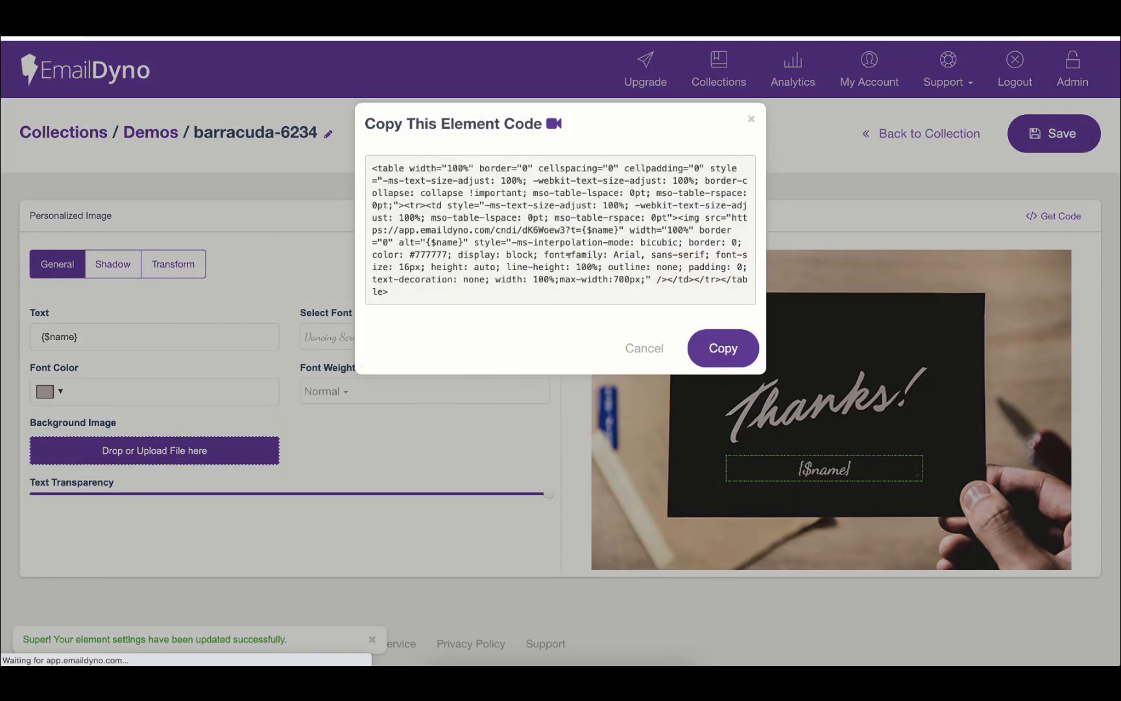
left_click(722, 349)
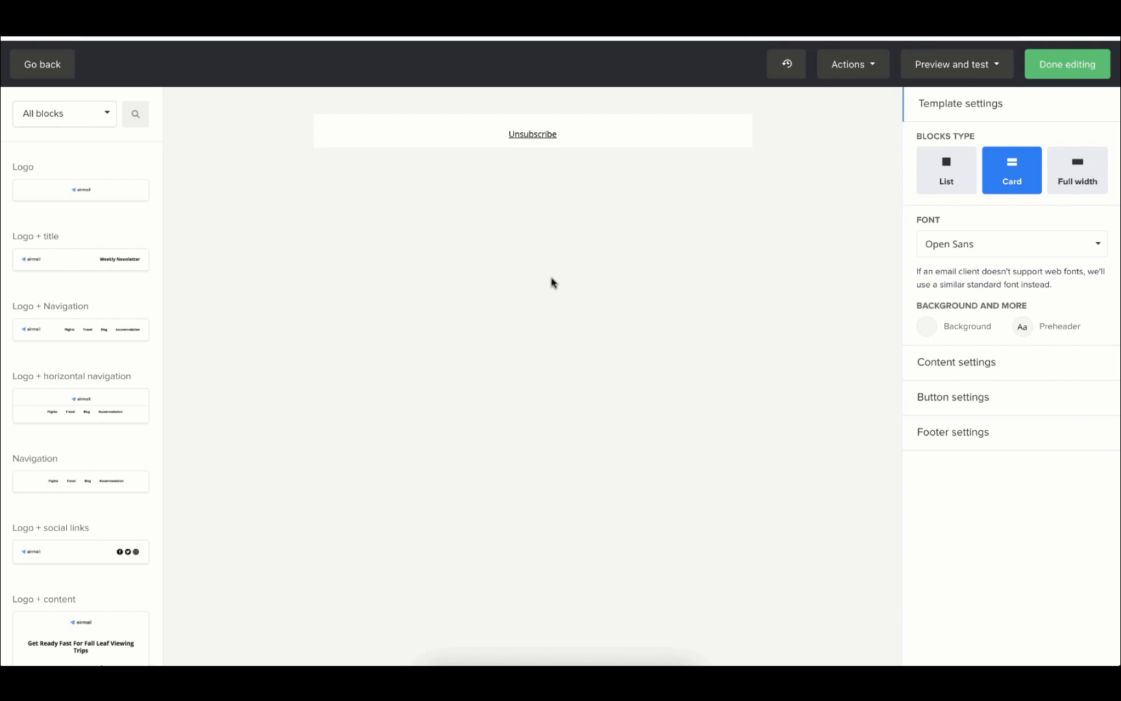
mouse_move(452, 246)
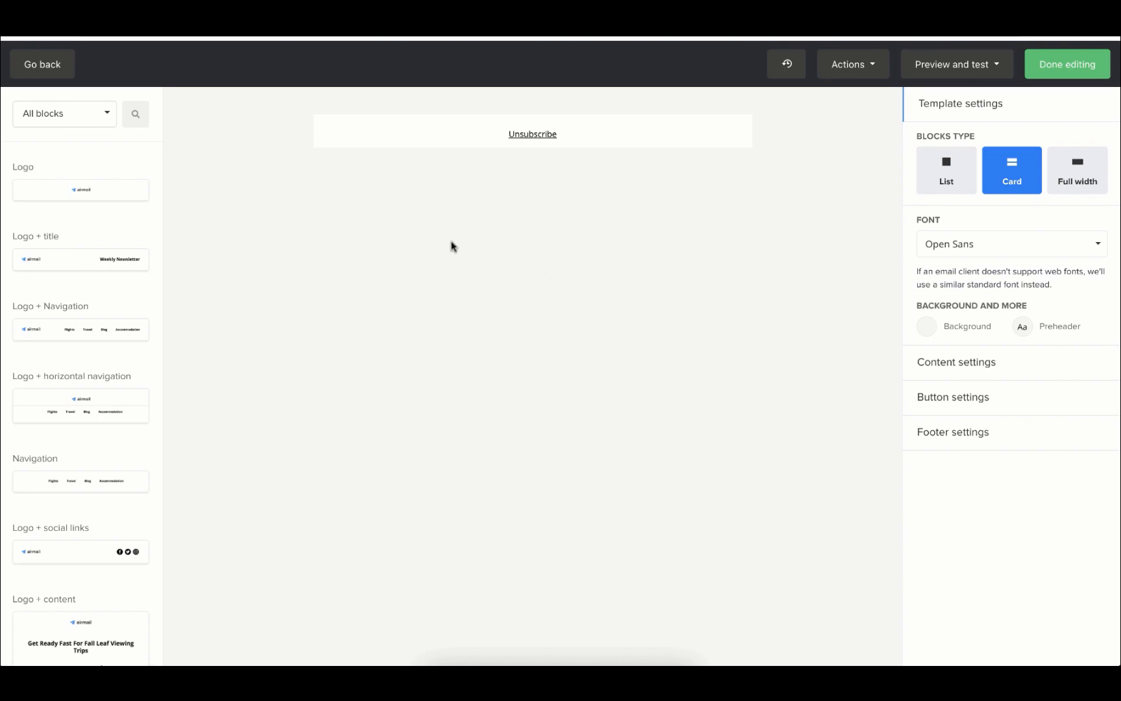
mouse_move(135, 113)
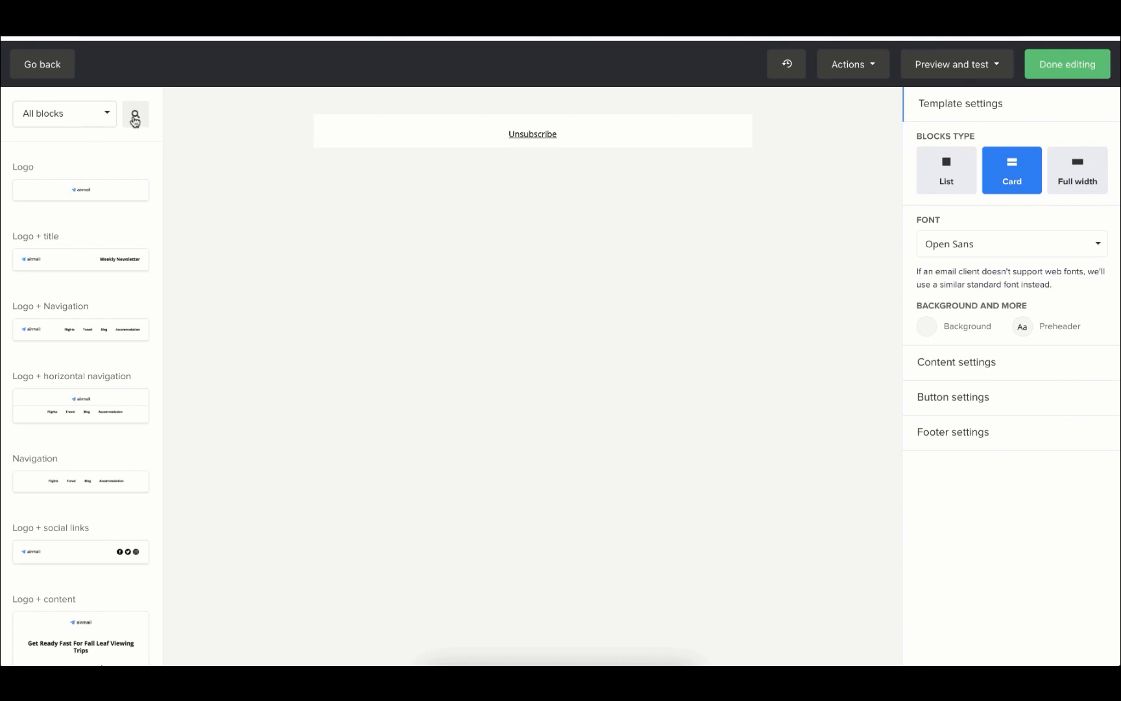
Step: Add a Code block with the copied EmailDyno HTML to the email and save it
type("code")
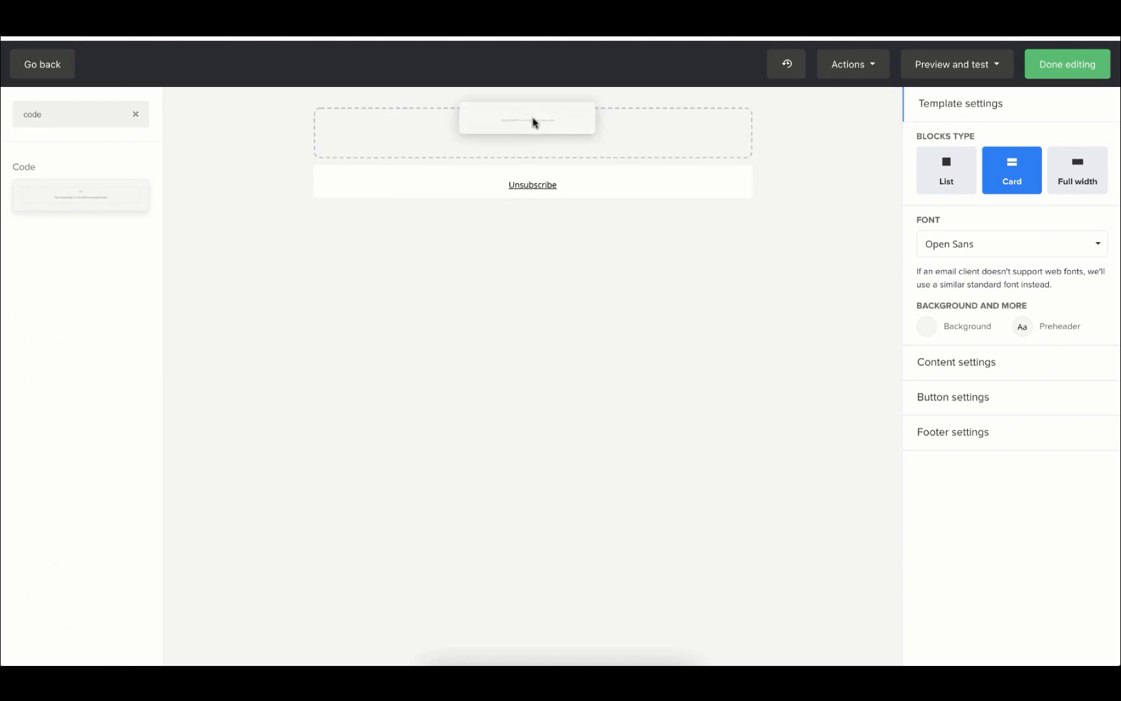
left_click(527, 118)
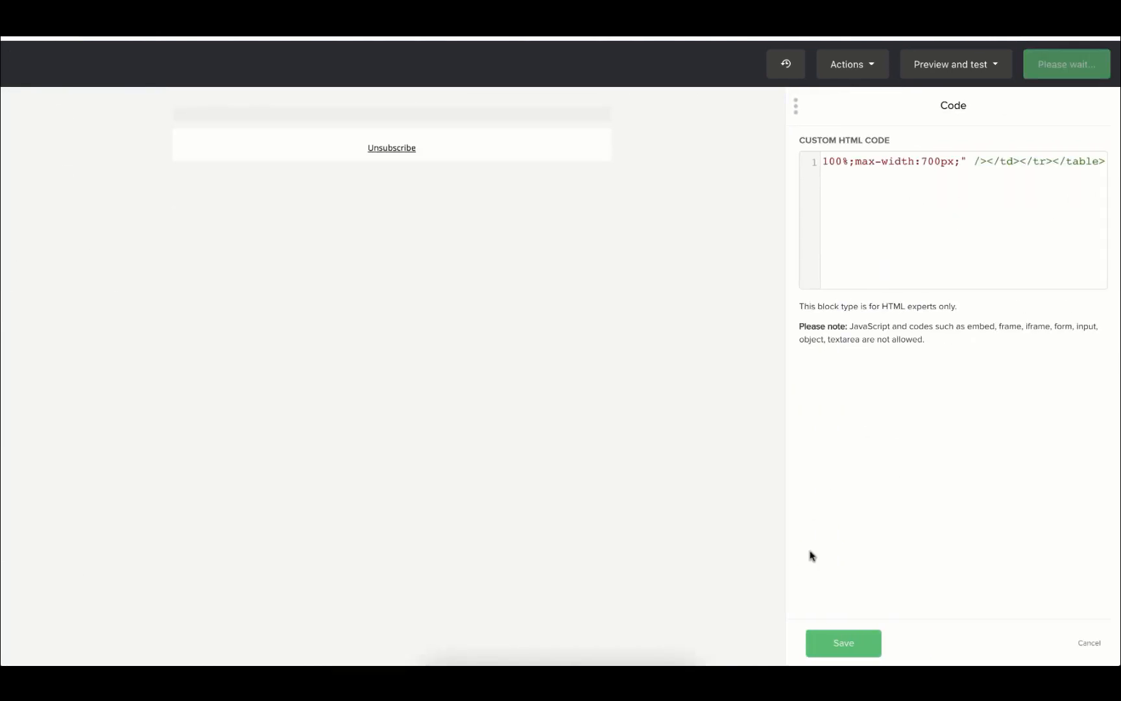
left_click(842, 643)
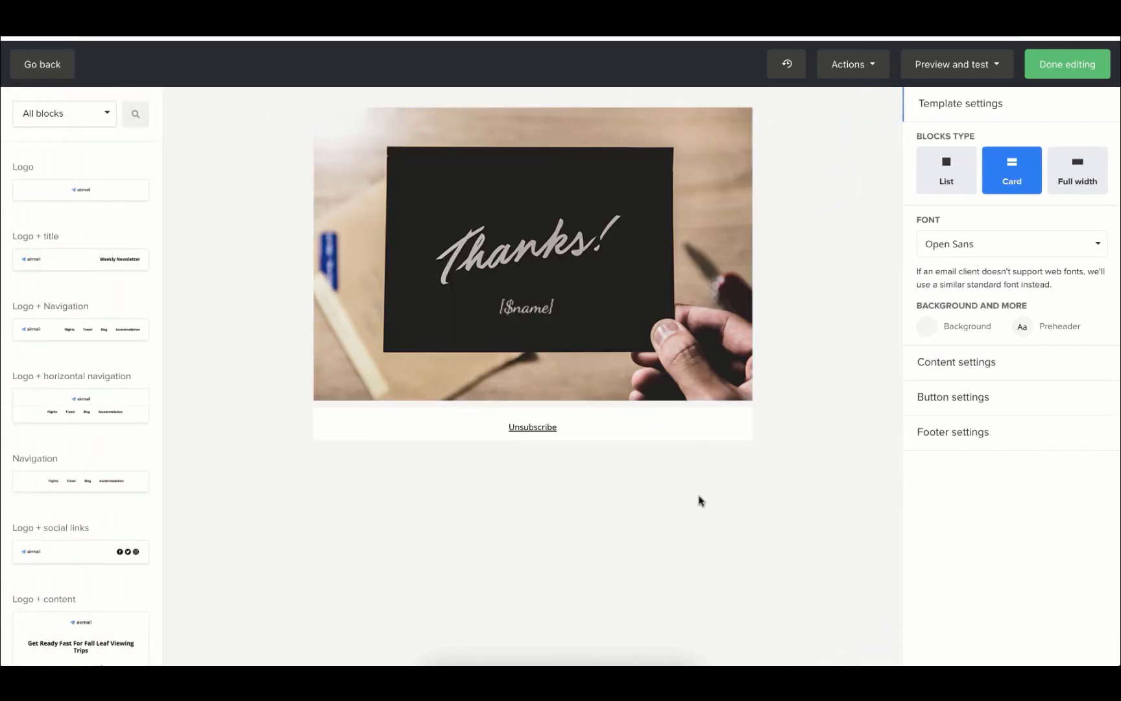
mouse_move(744, 468)
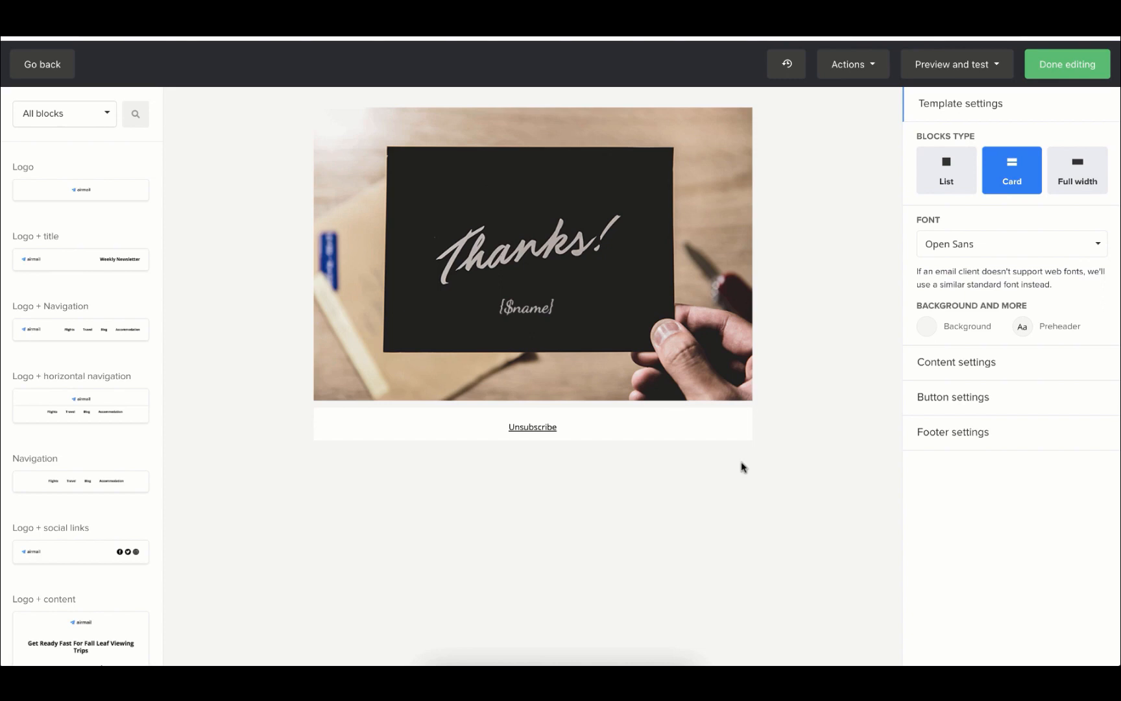
mouse_move(703, 472)
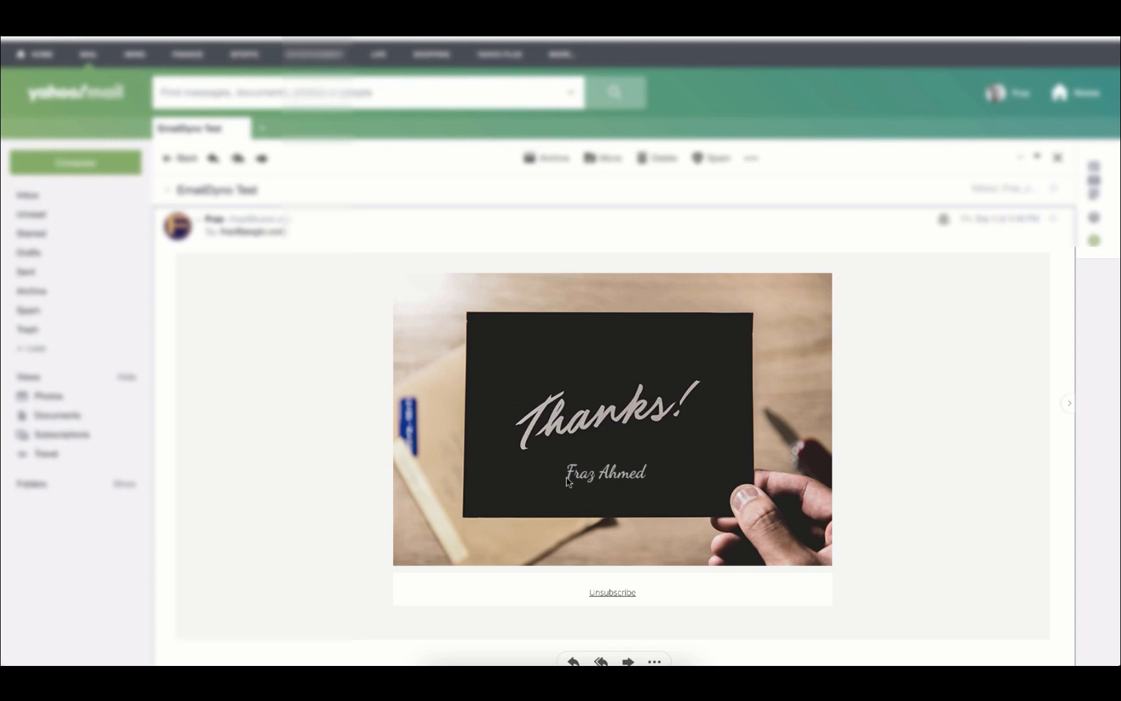
mouse_move(598, 484)
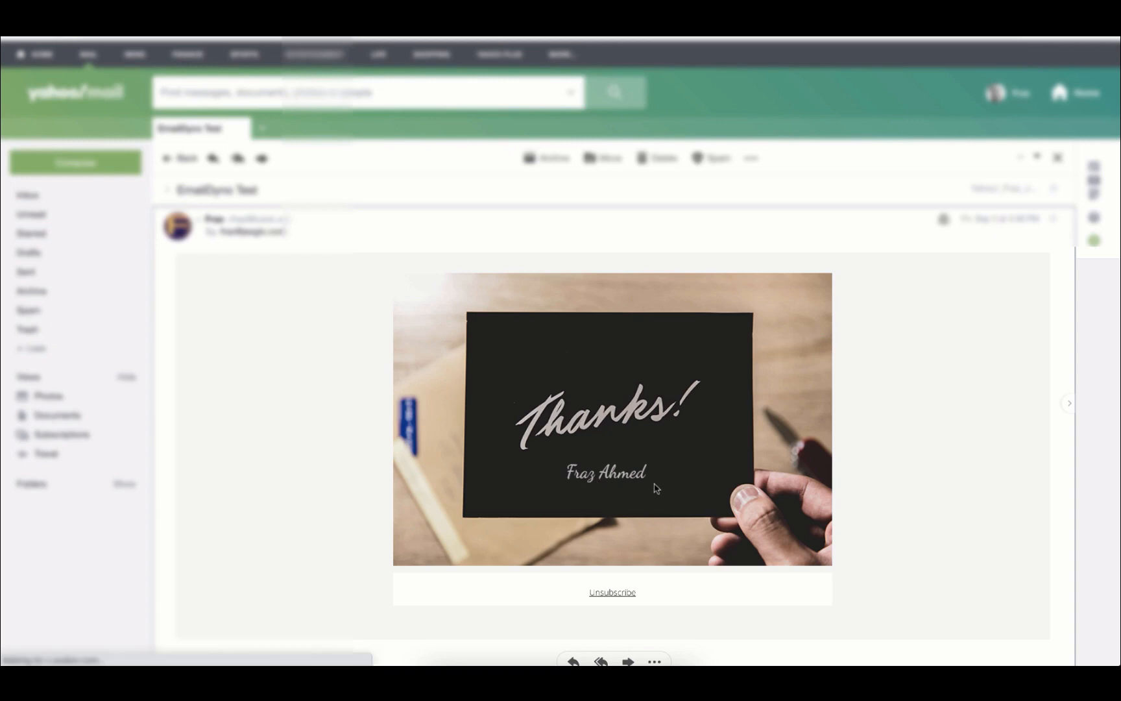
mouse_move(577, 486)
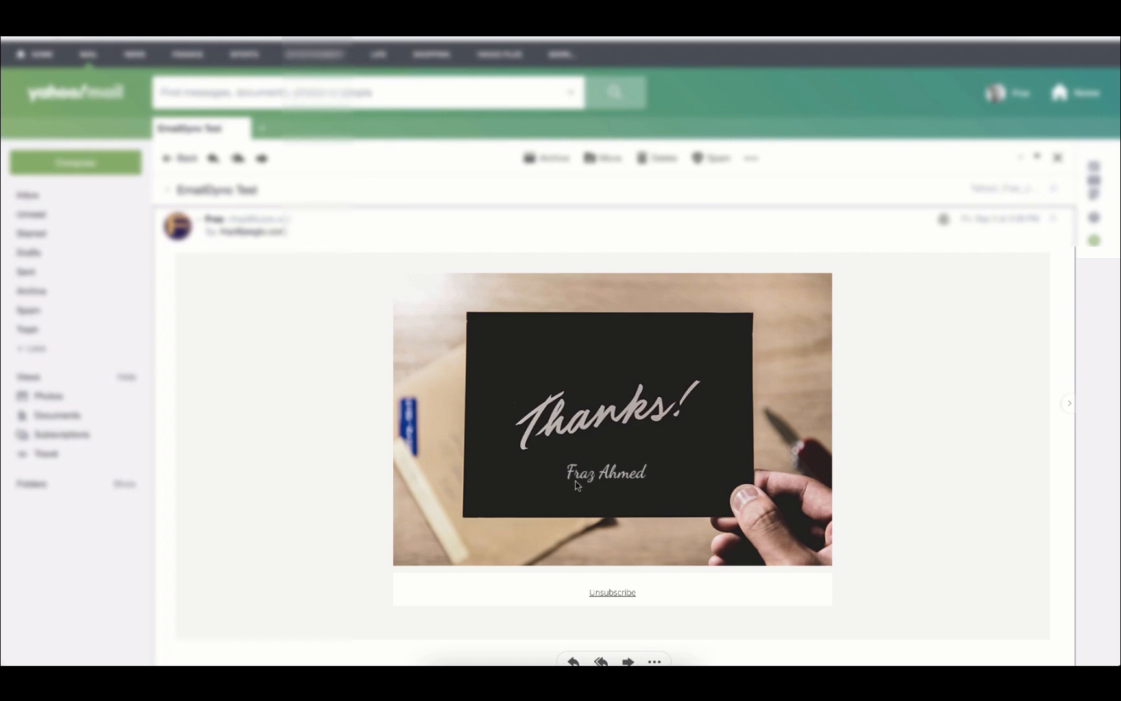